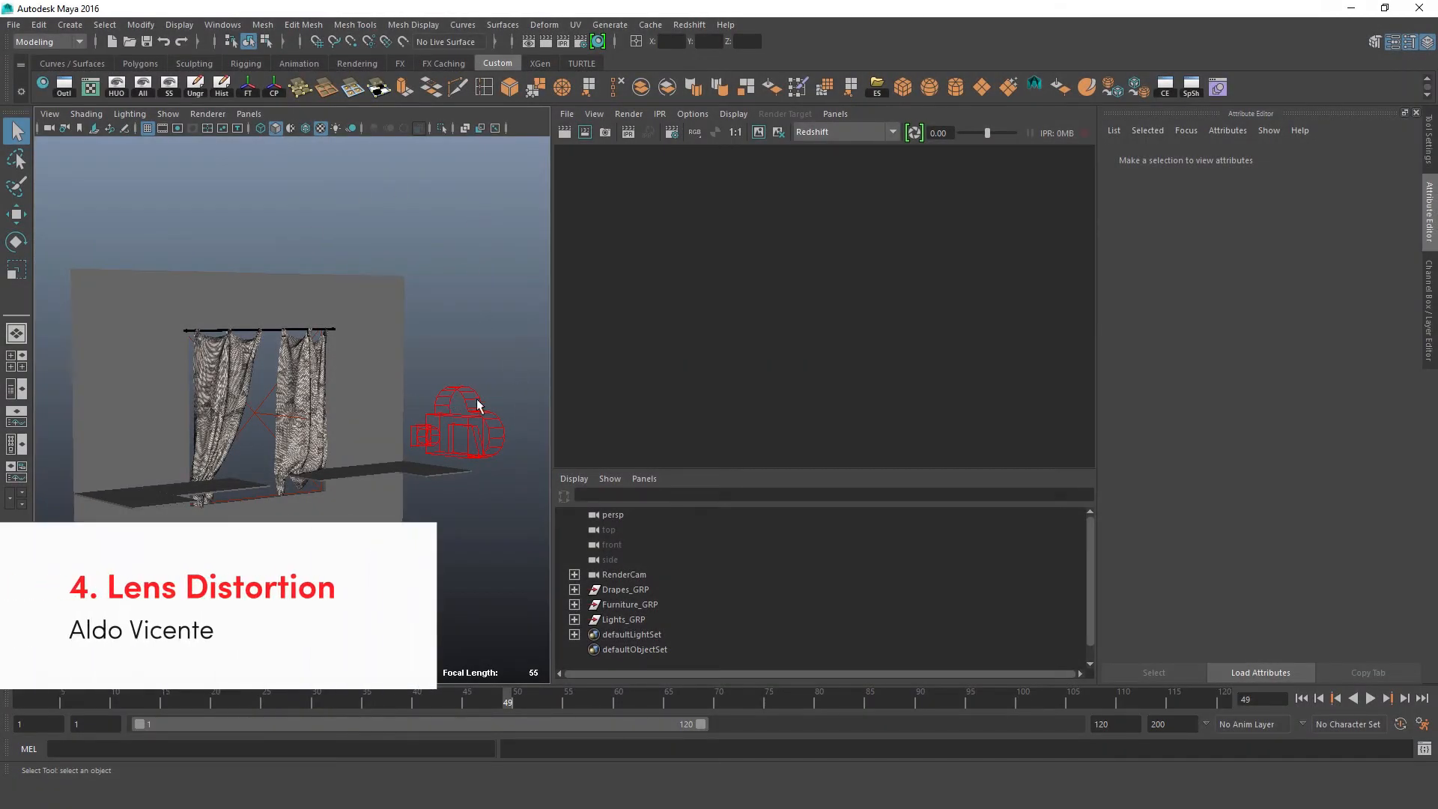
# Select RenderCam and create an rsLensDistortion node as its Redshift lens shader
pyautogui.click(622, 575)
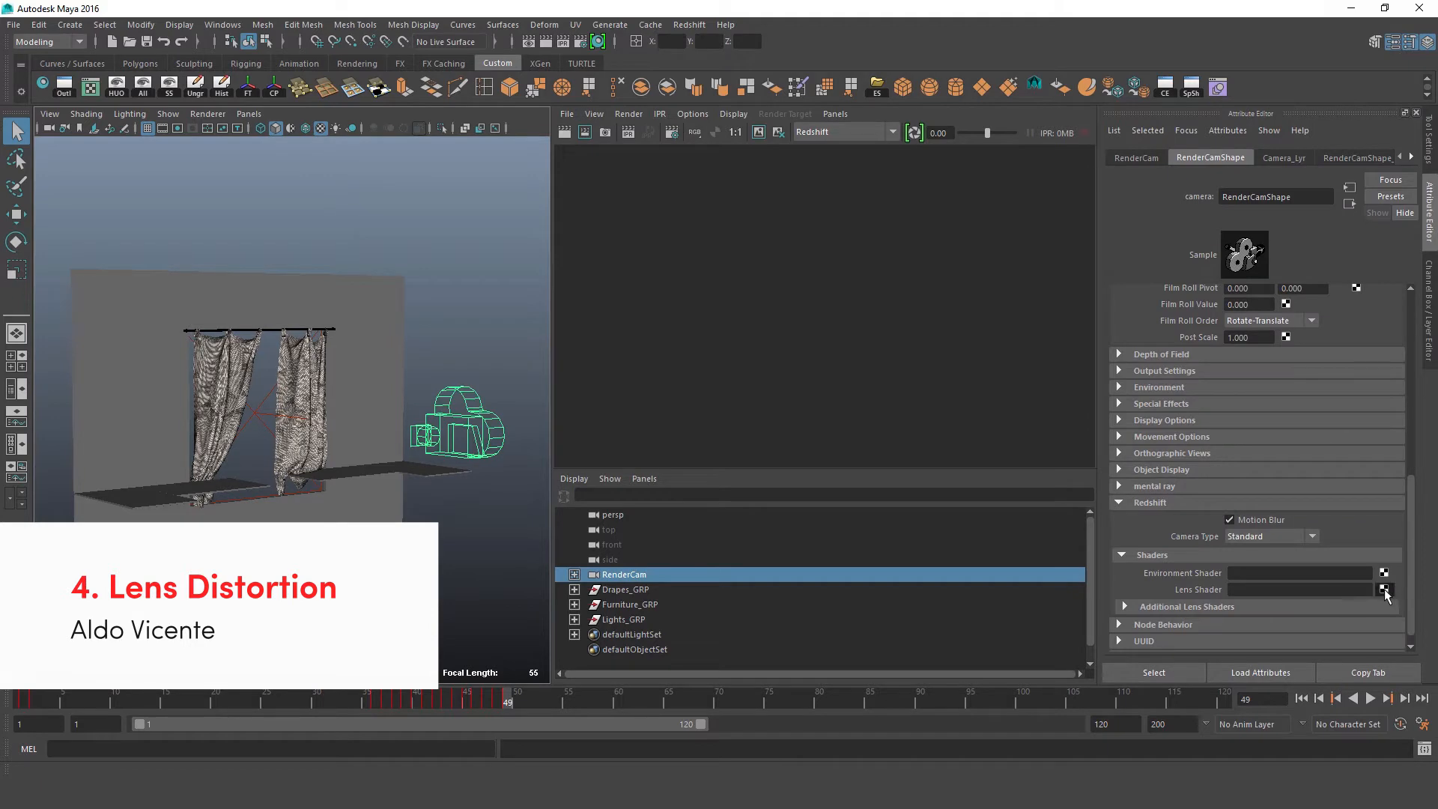
pyautogui.click(1385, 590)
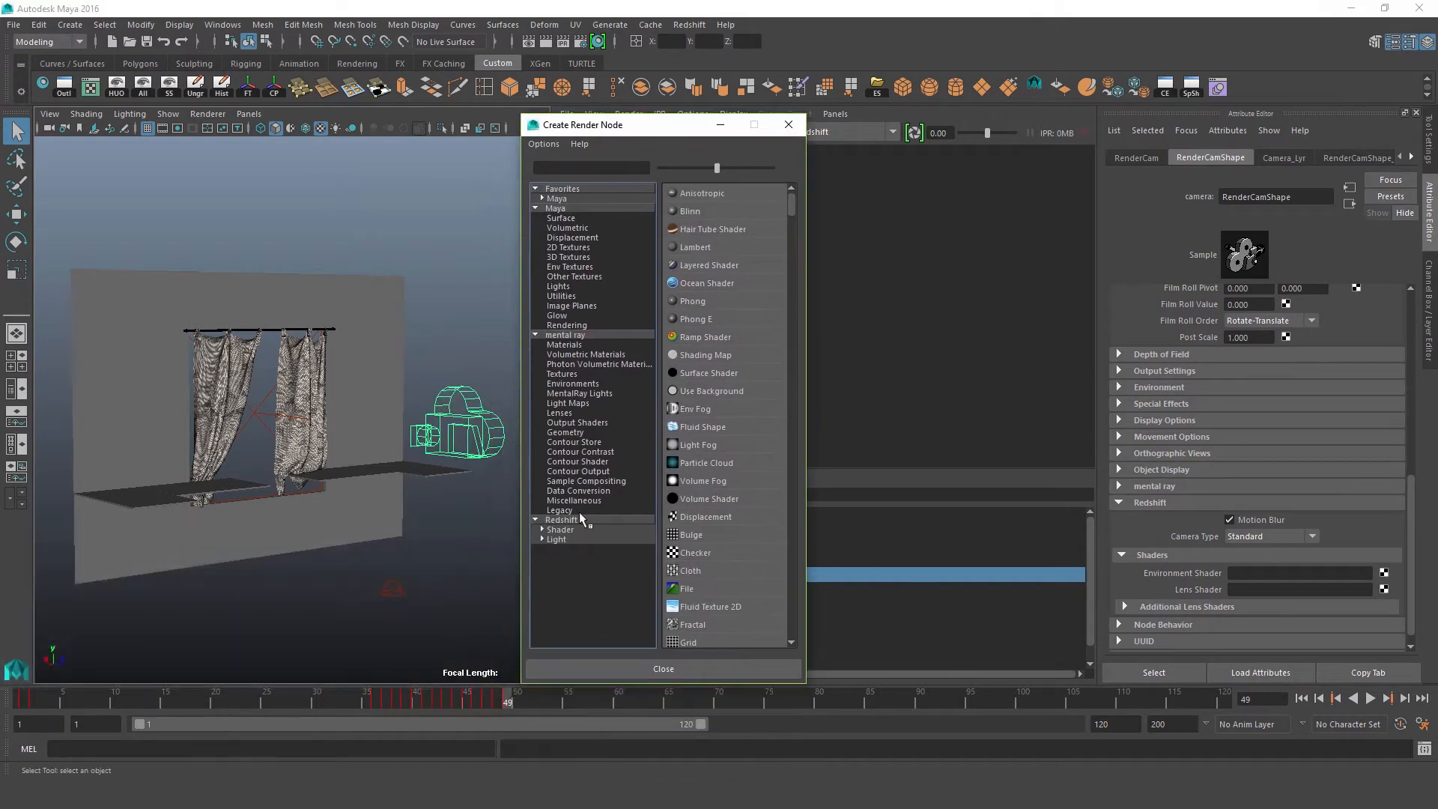
pyautogui.click(560, 529)
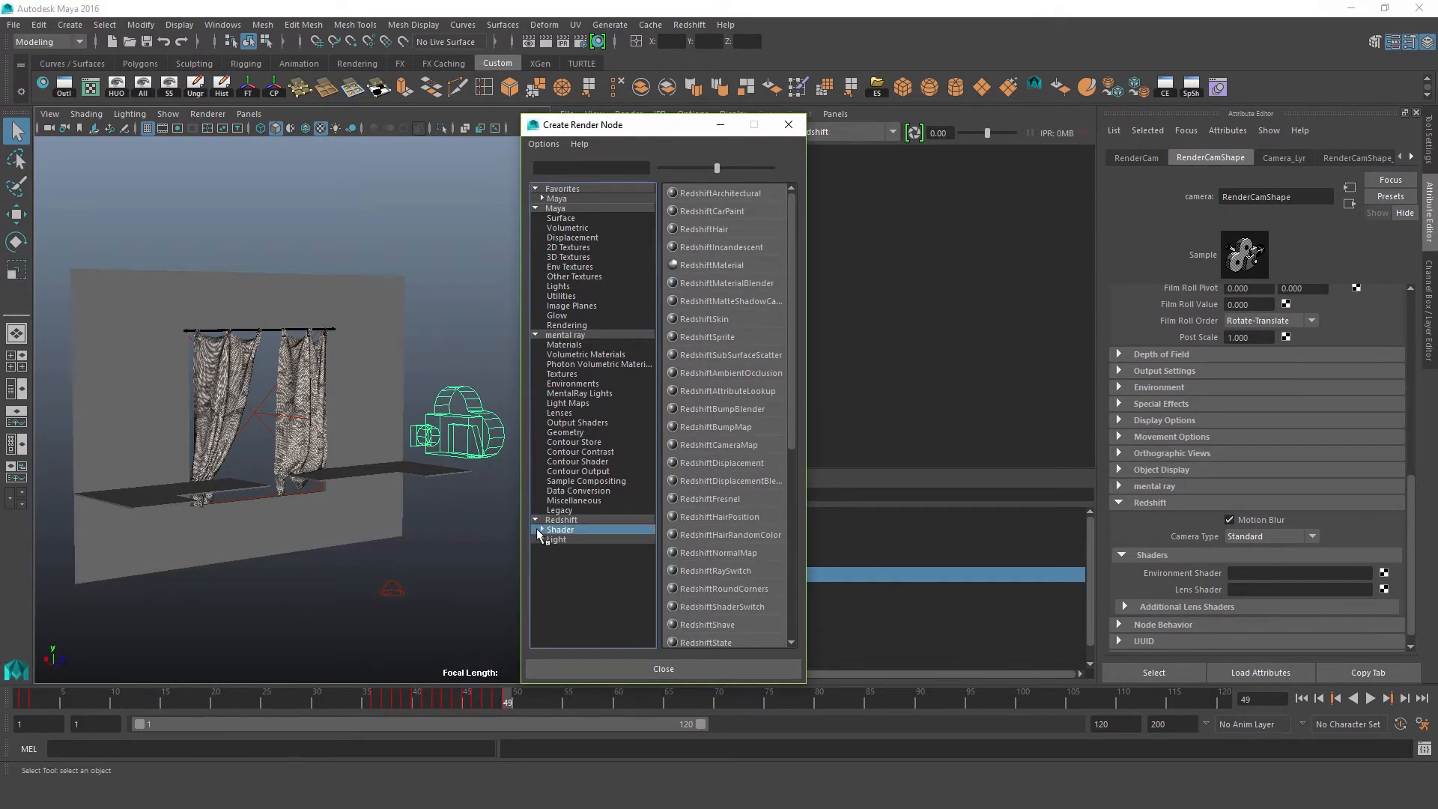
pyautogui.click(563, 569)
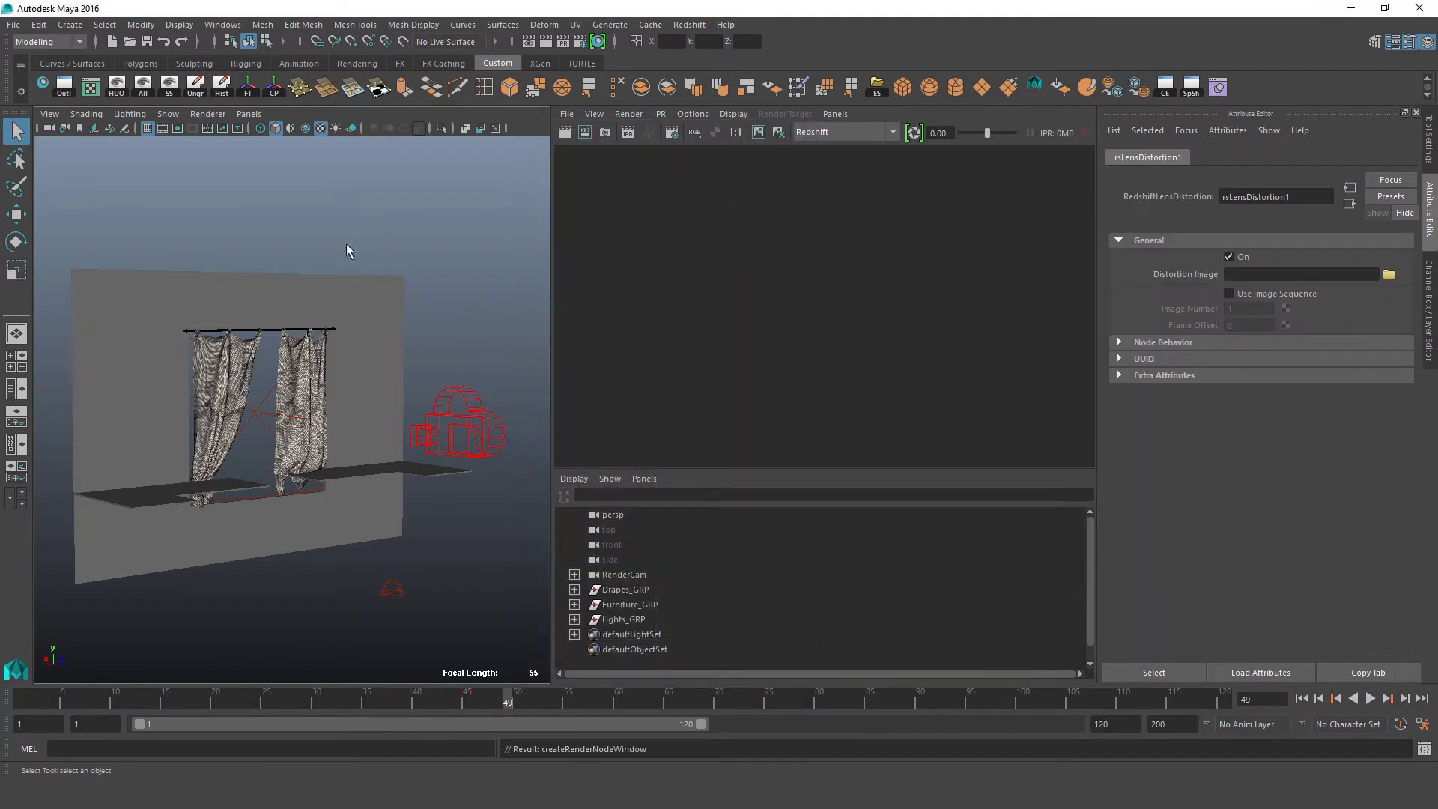
pyautogui.moveTo(433, 416)
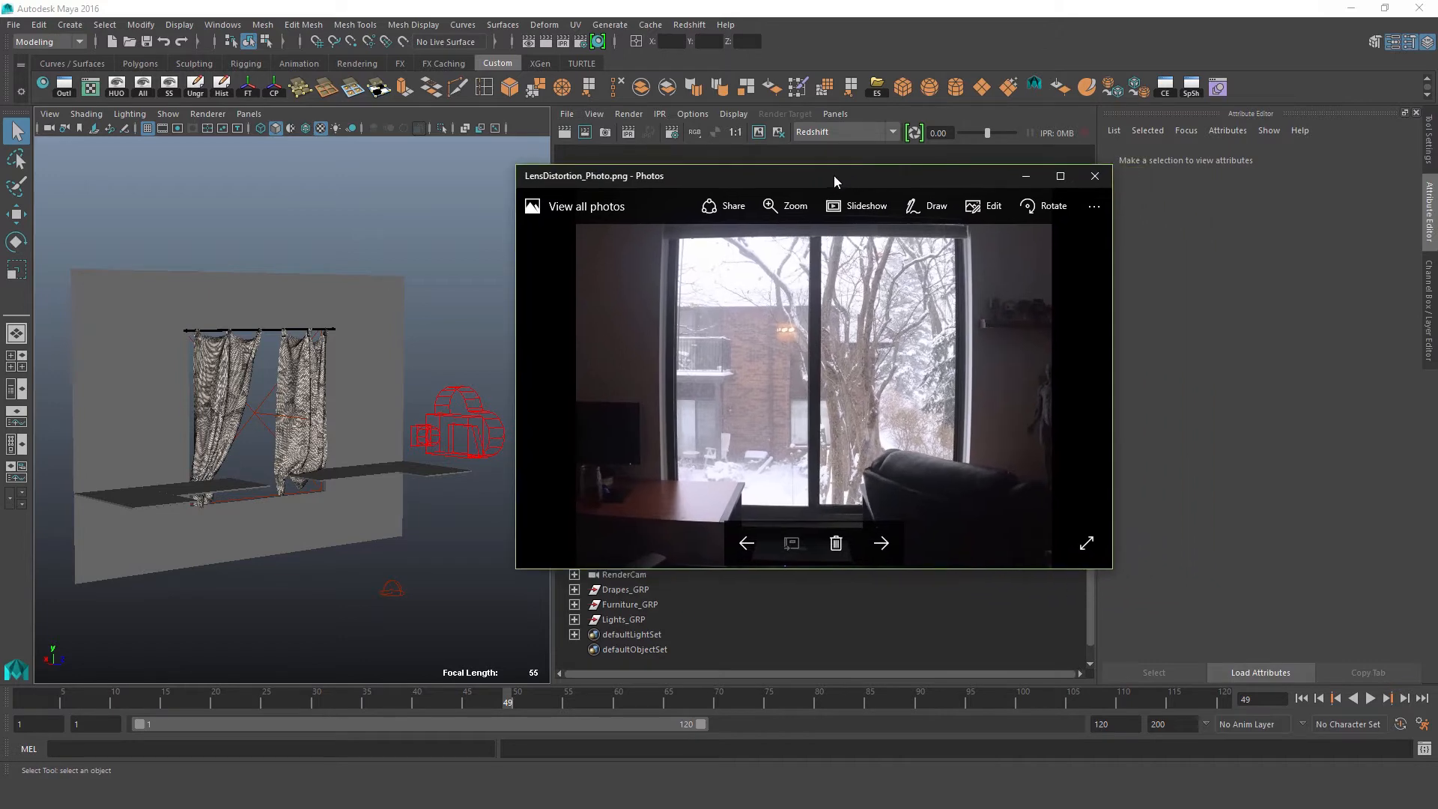
# Maximize the LensDistortion_Photo.png snowy window photo to inspect it full-screen
pyautogui.click(1061, 175)
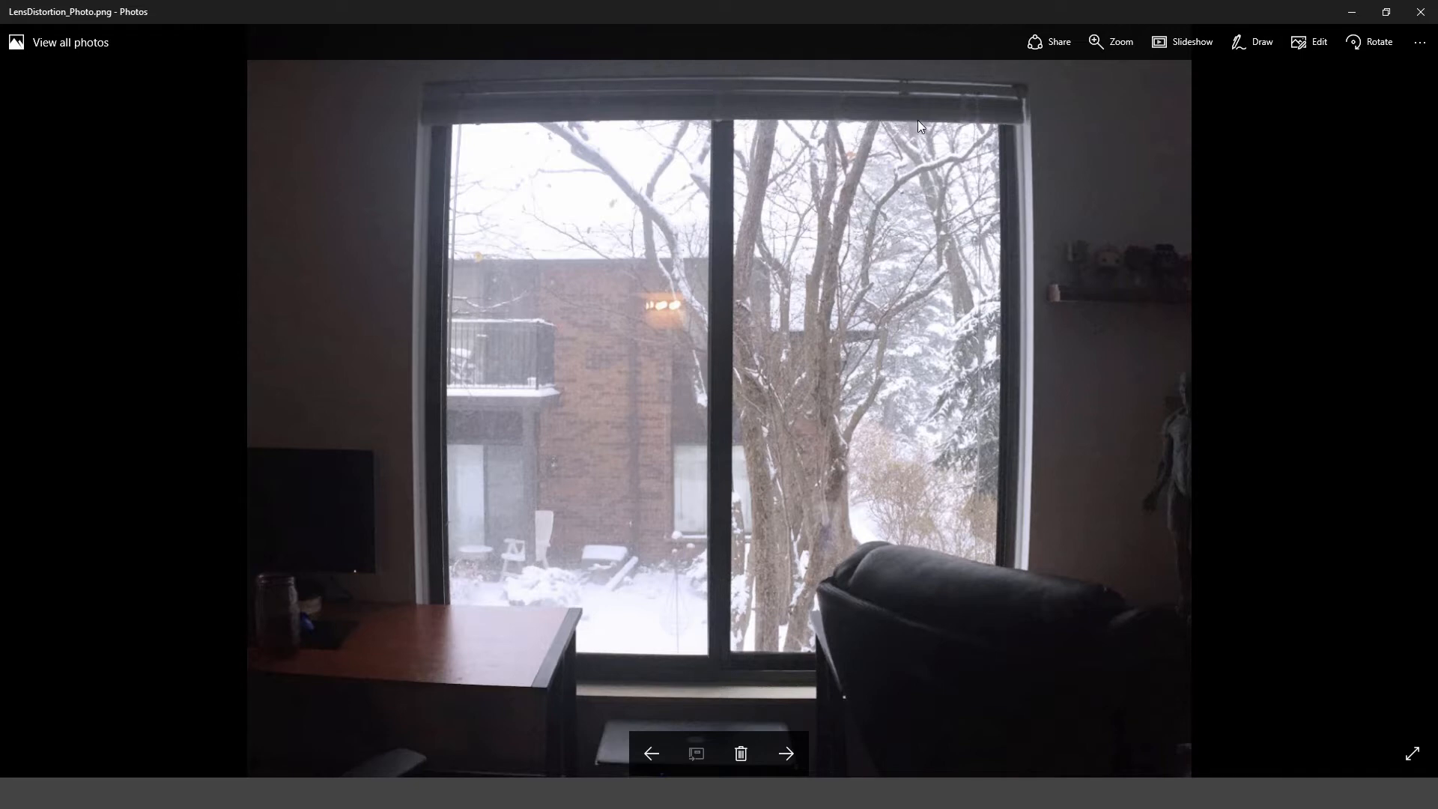
pyautogui.moveTo(534, 95)
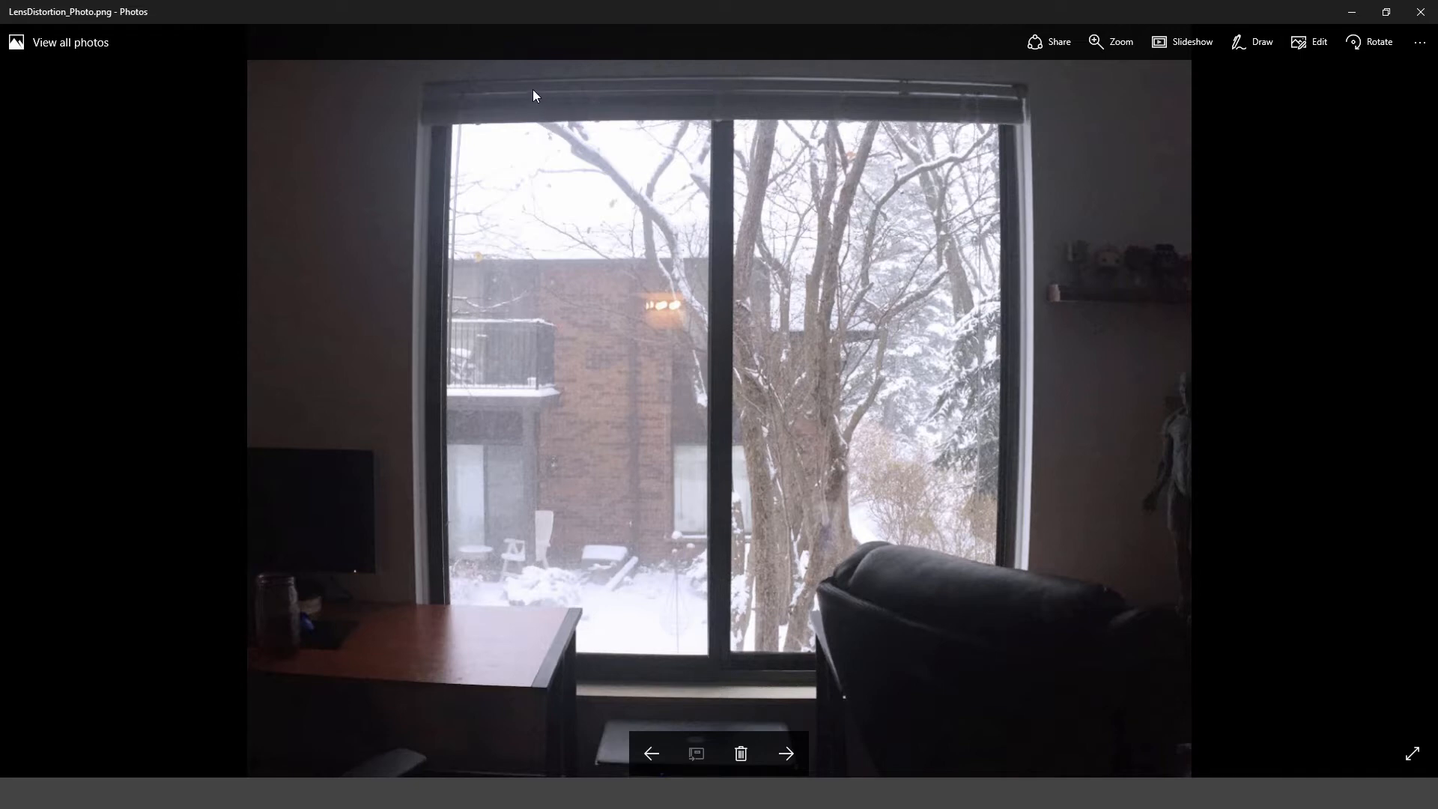
pyautogui.moveTo(438, 109)
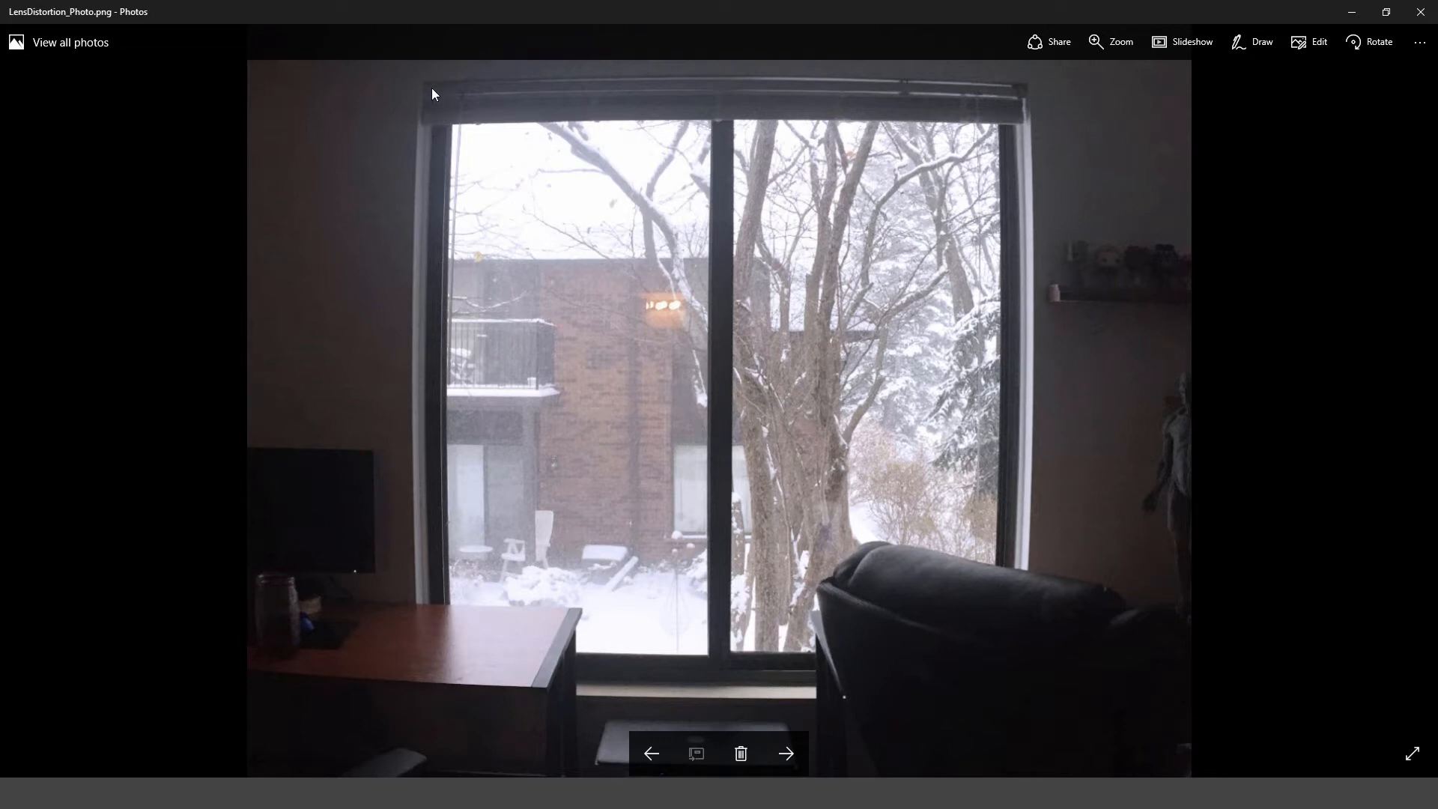
pyautogui.moveTo(424, 621)
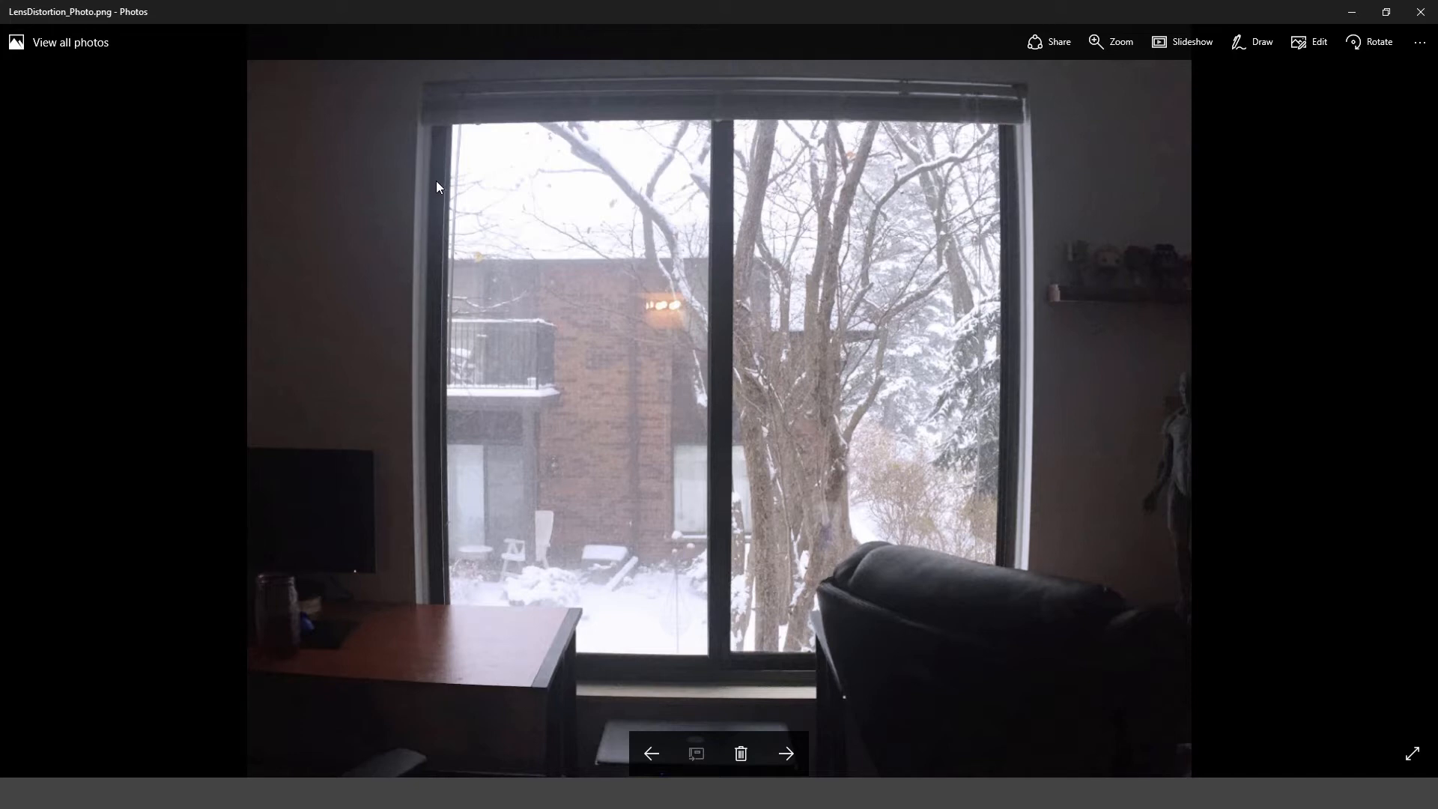
pyautogui.moveTo(682, 203)
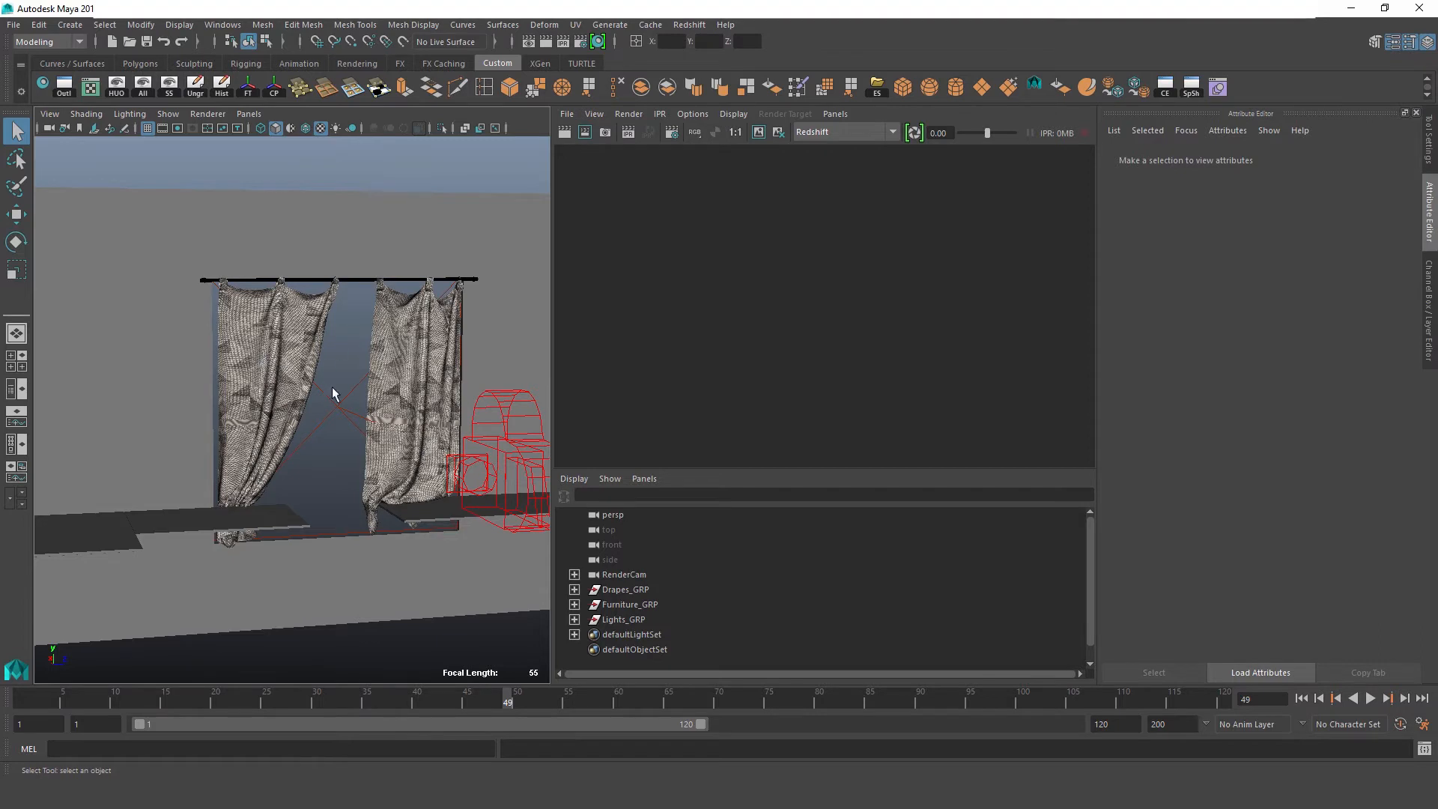
pyautogui.moveTo(365, 295)
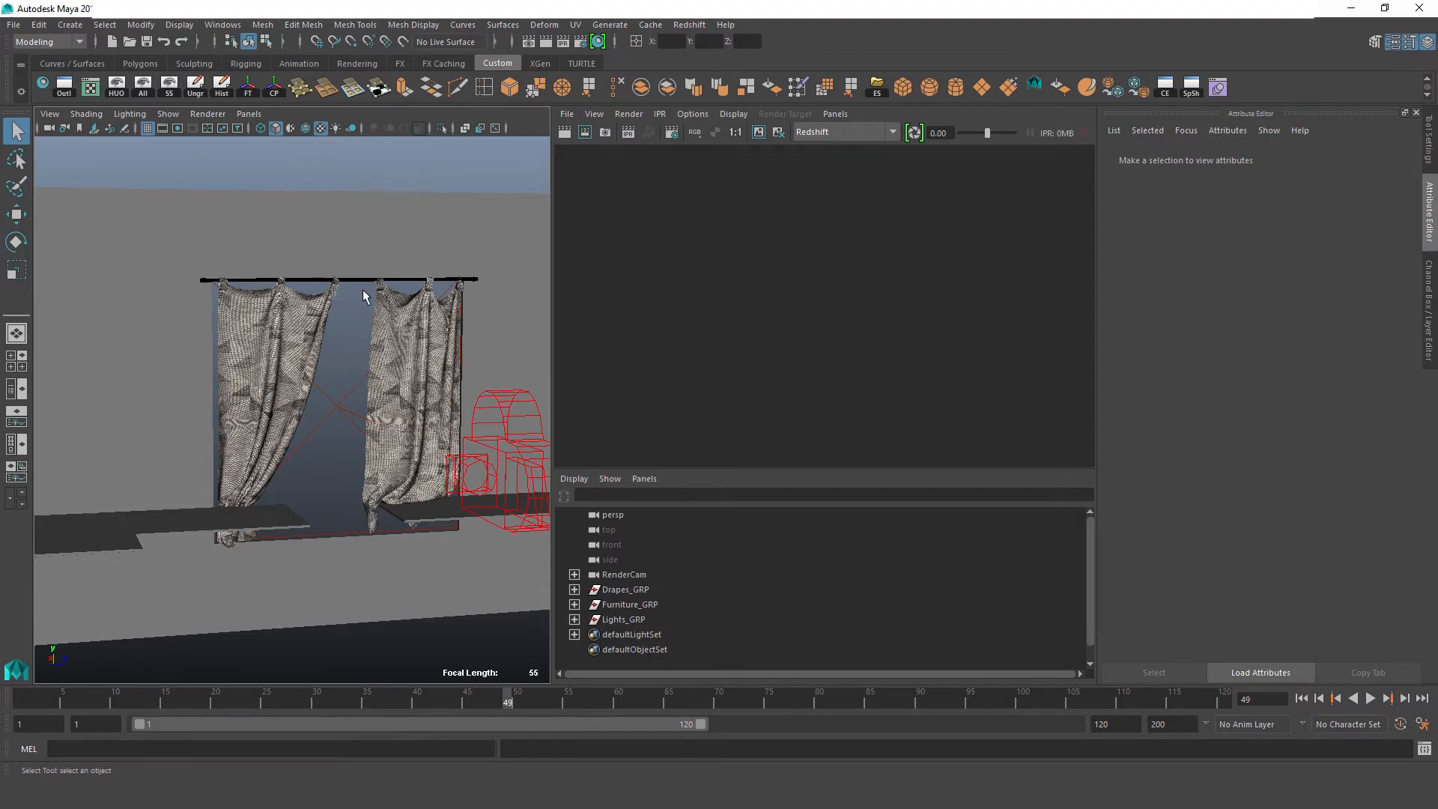
pyautogui.moveTo(393, 325)
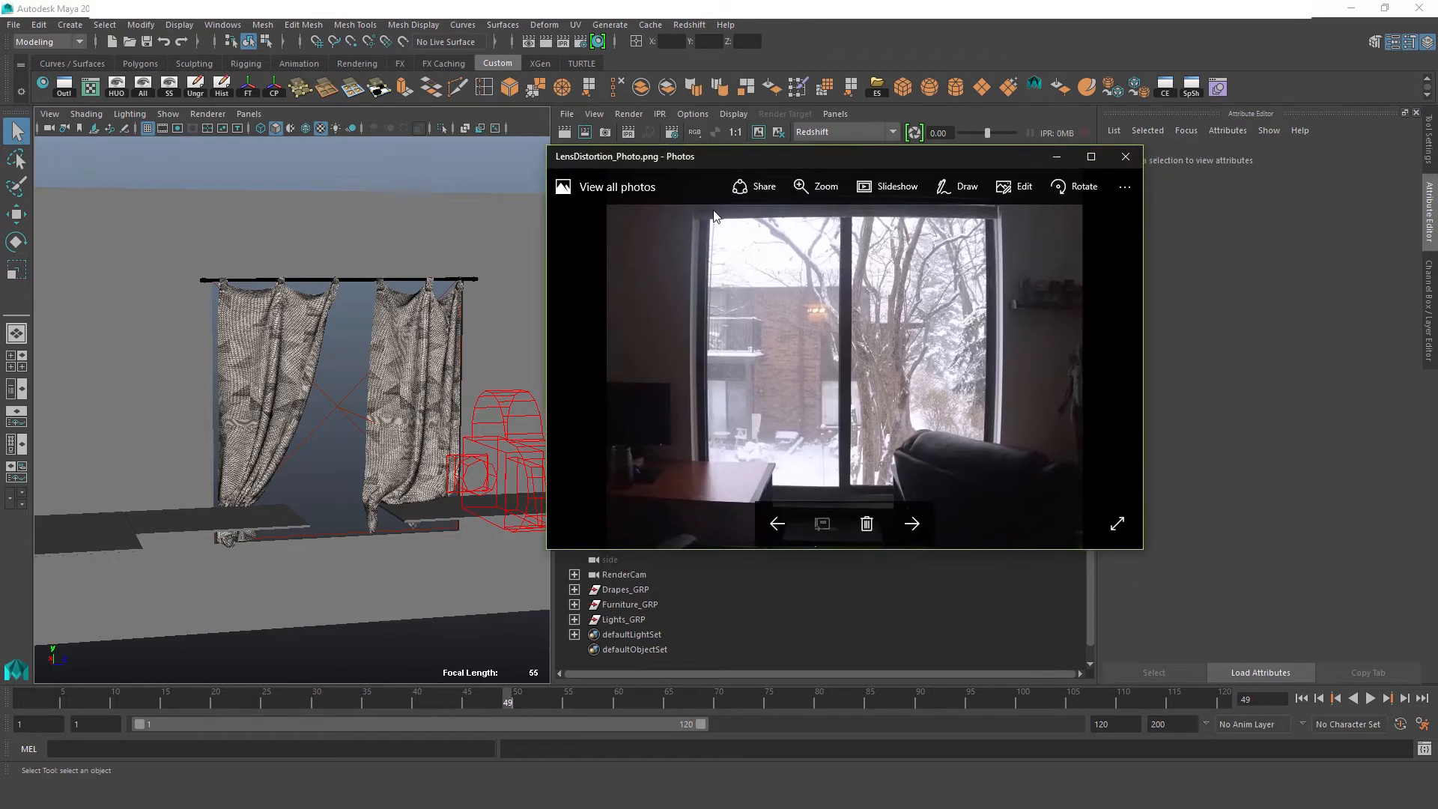
pyautogui.moveTo(961, 437)
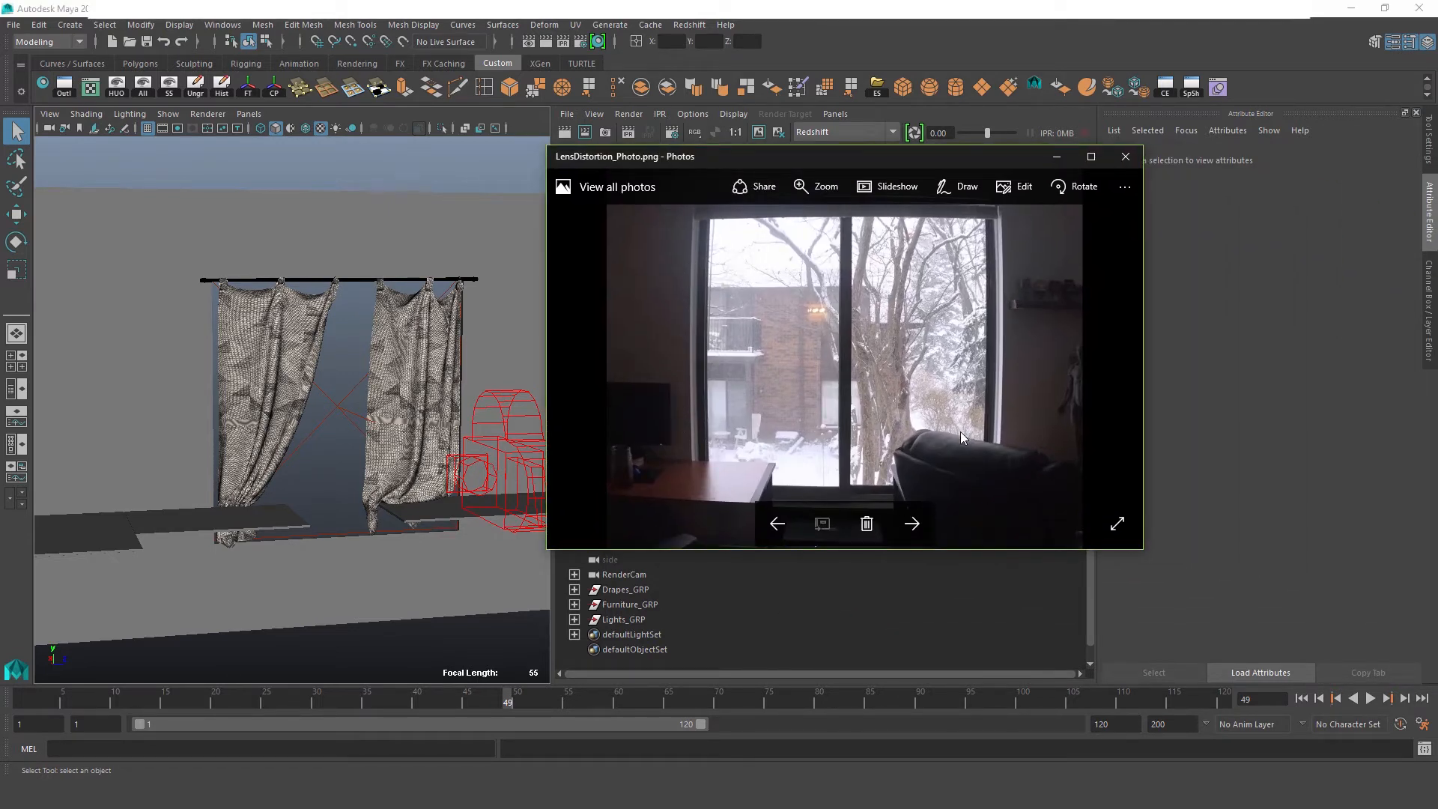
pyautogui.moveTo(637, 356)
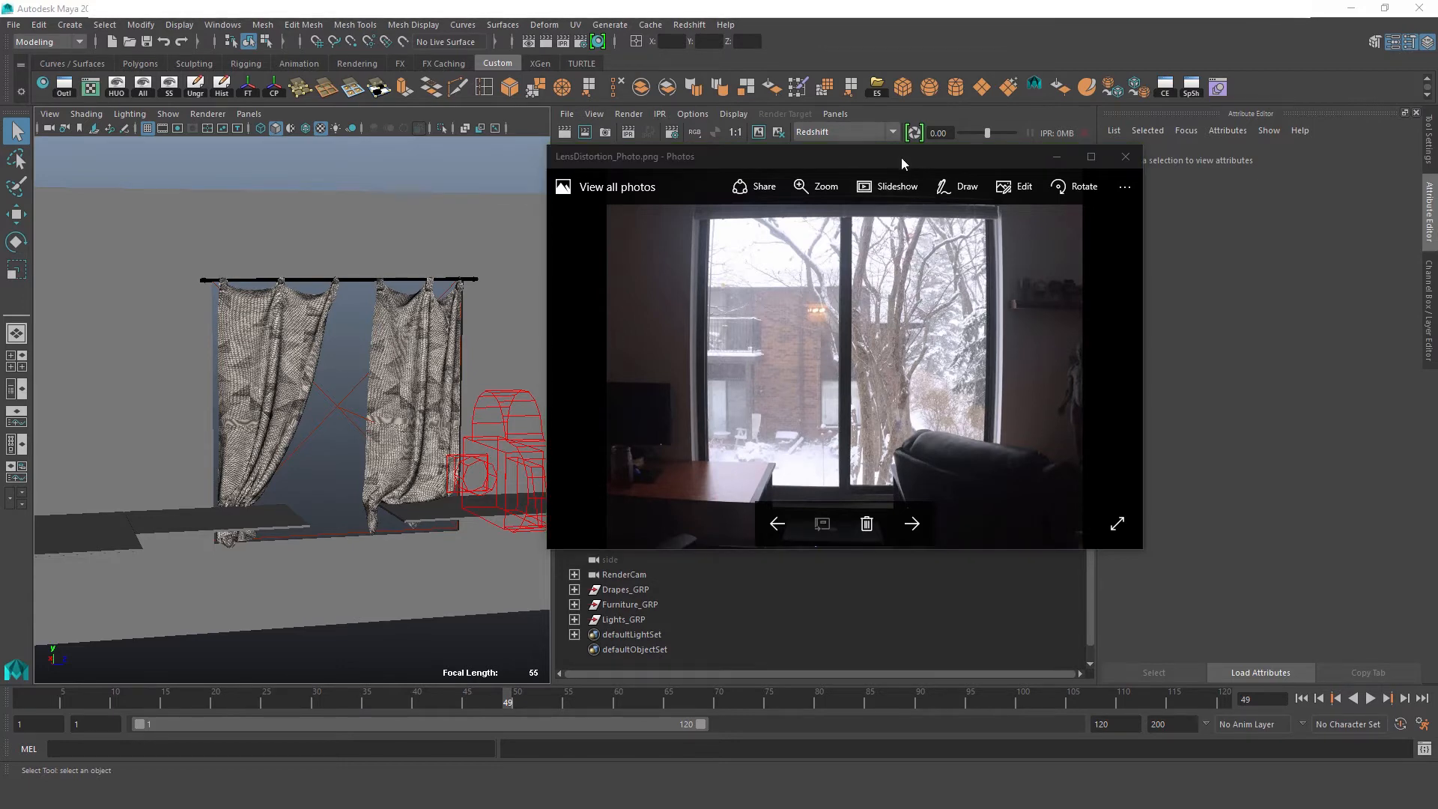
# Return to Maya, select RenderCam, open rsLensDistortion1, and render the drapes through RenderCam
pyautogui.click(1125, 155)
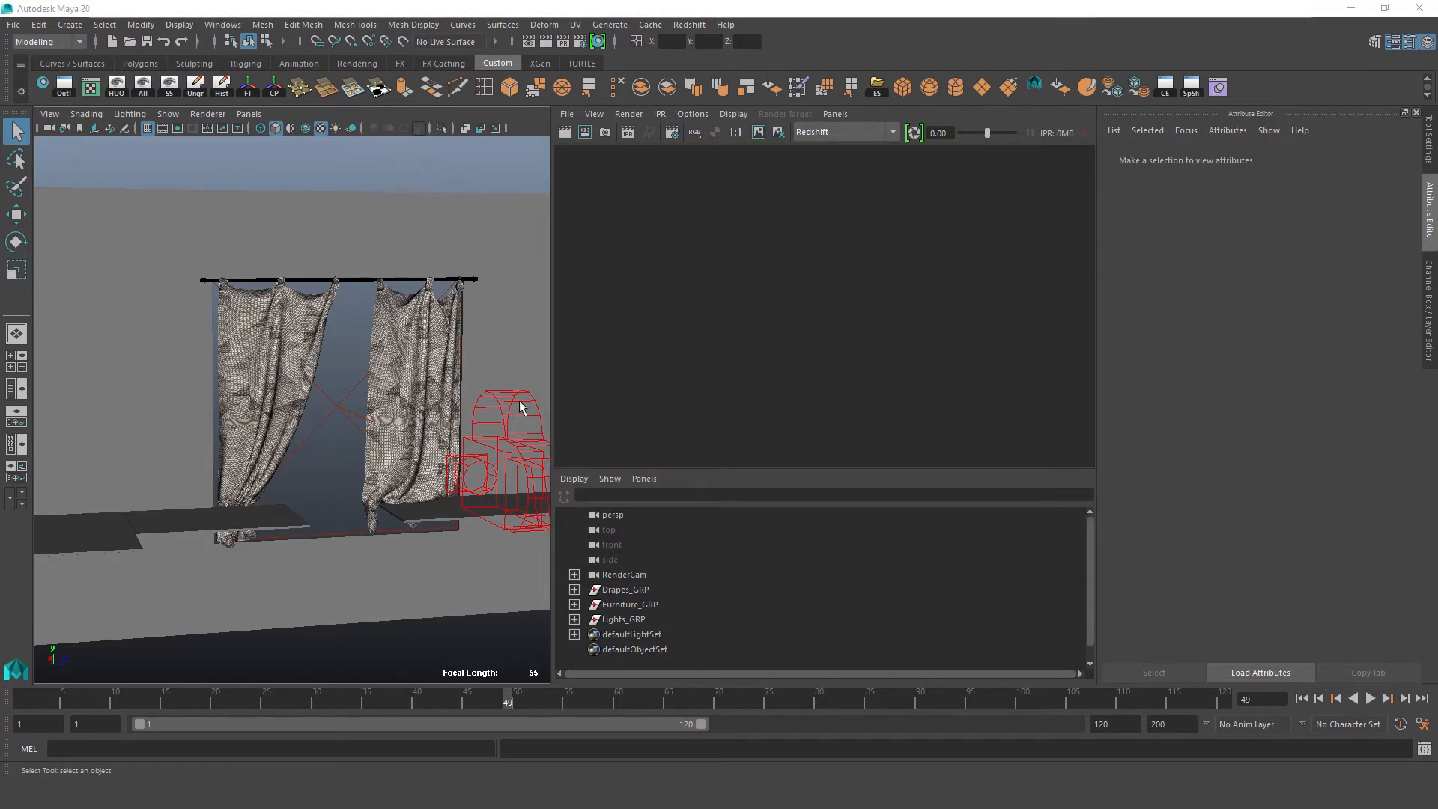
pyautogui.click(623, 575)
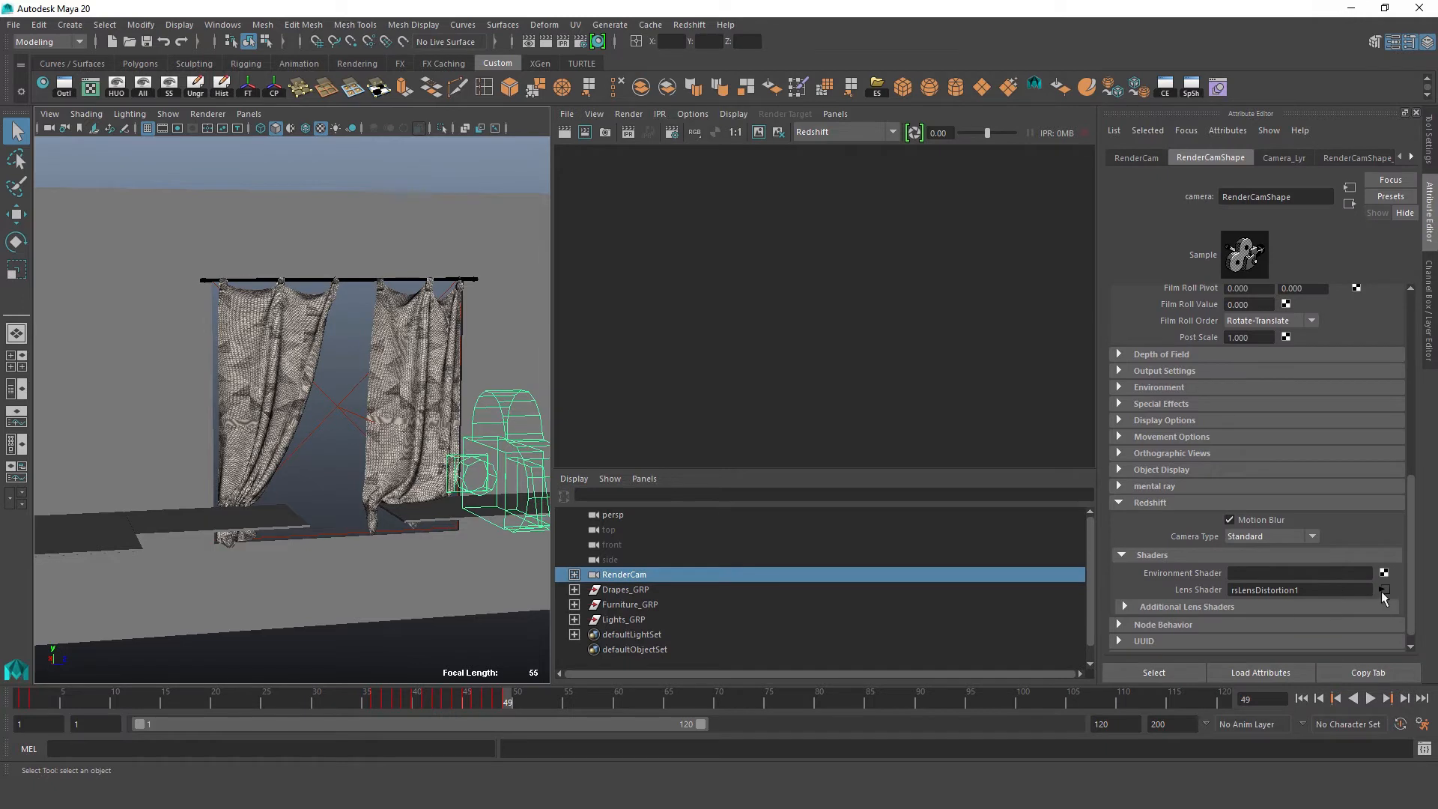
pyautogui.click(628, 114)
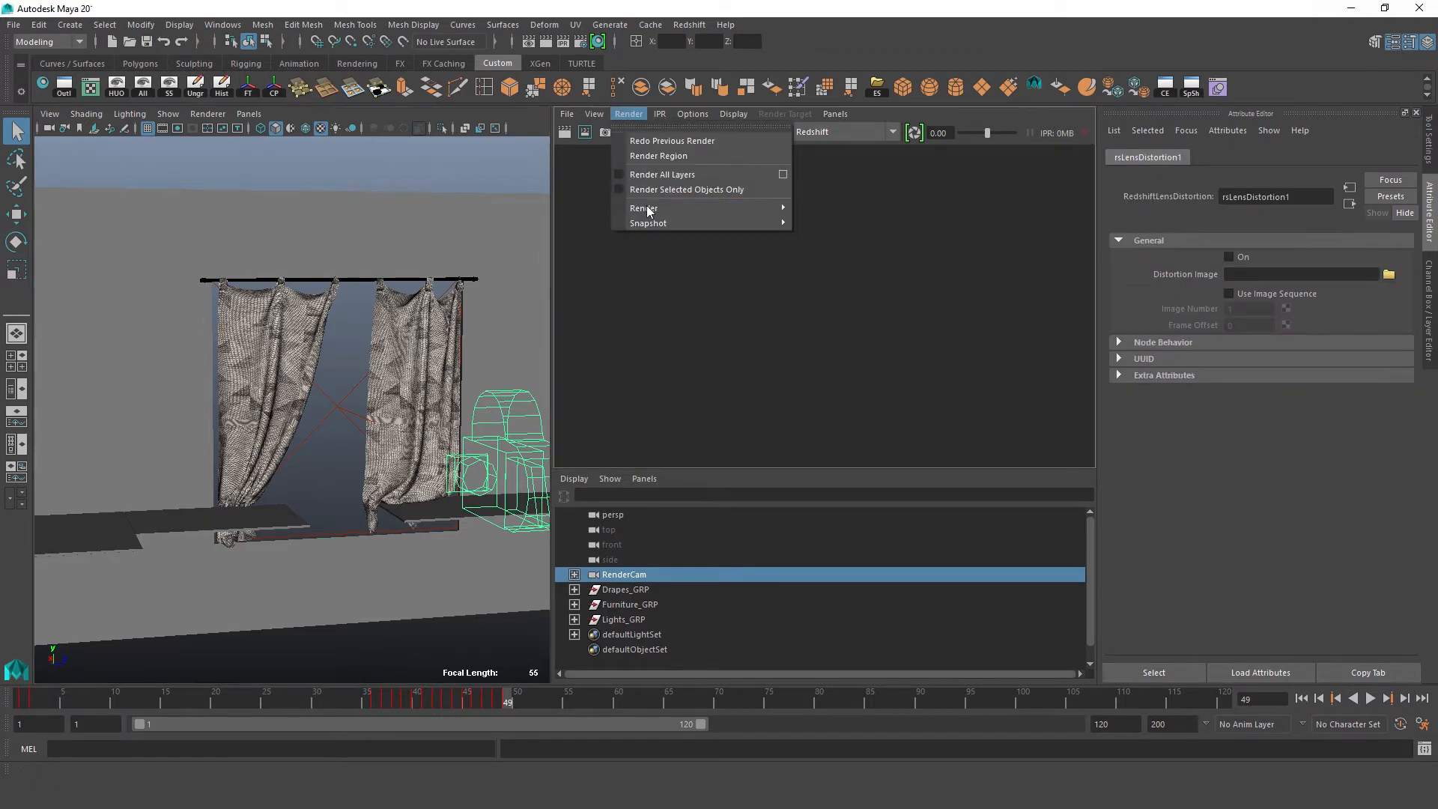
pyautogui.click(642, 208)
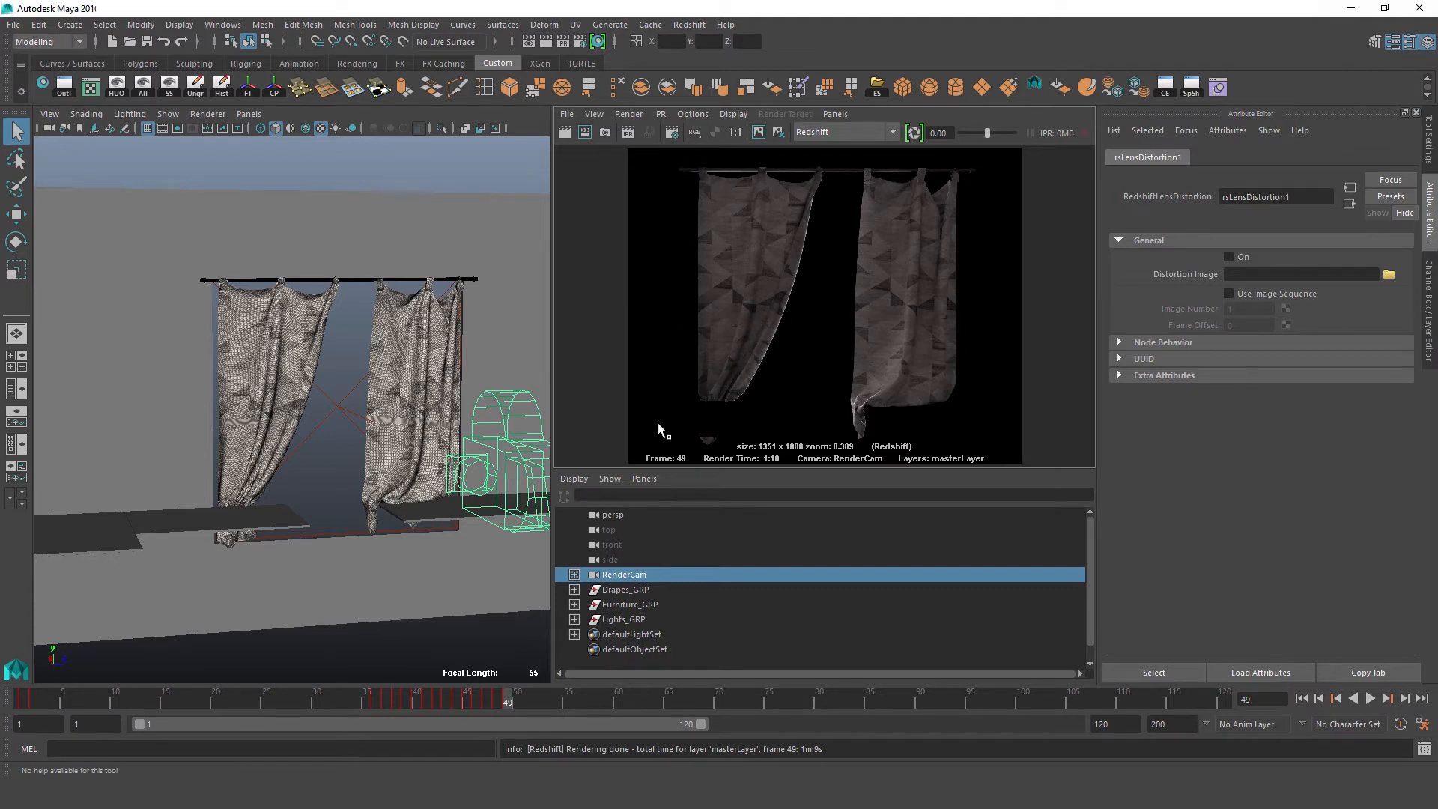
pyautogui.moveTo(853, 367)
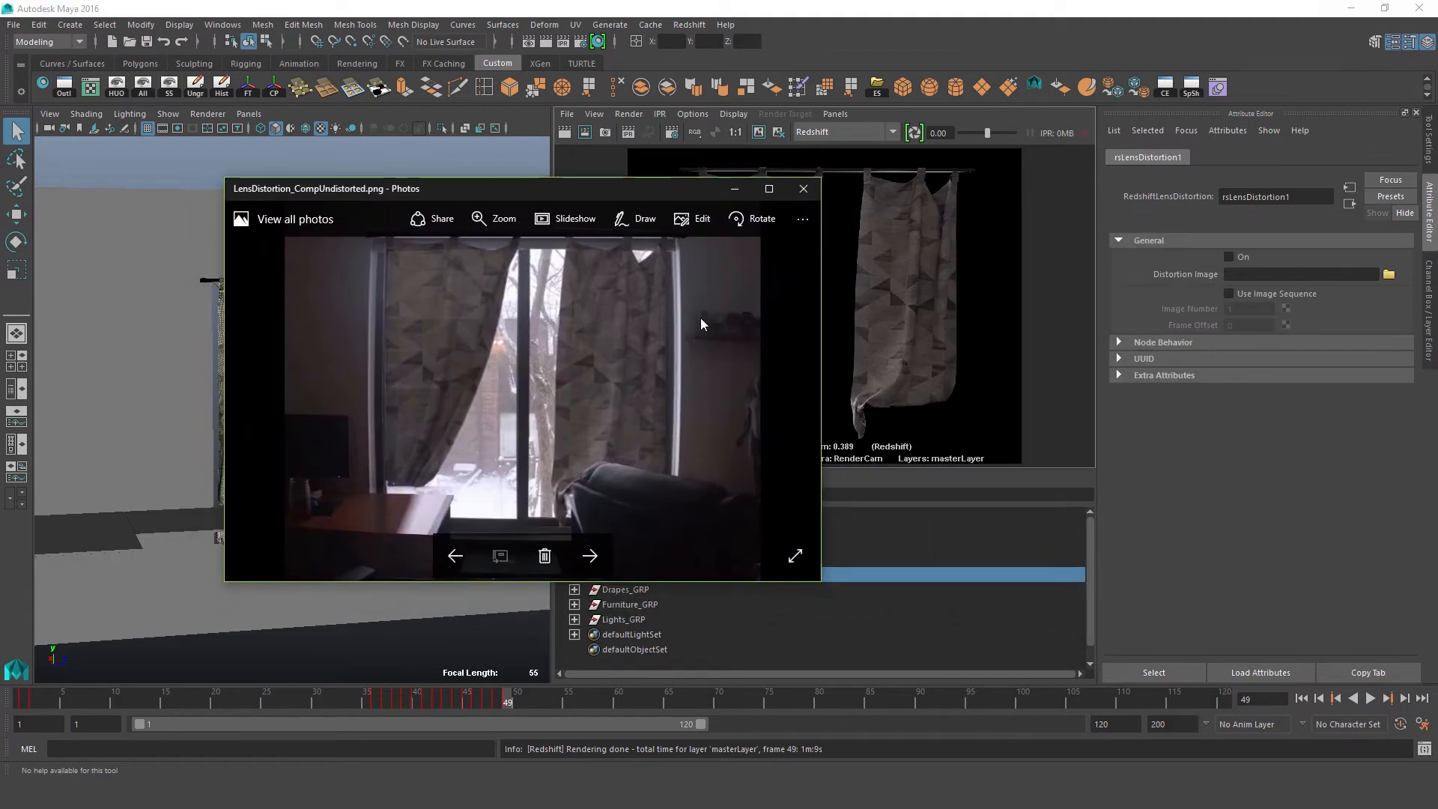
# View LensDistortion_CompUndistorted.png full-screen, then restore the Photos window size
pyautogui.click(768, 188)
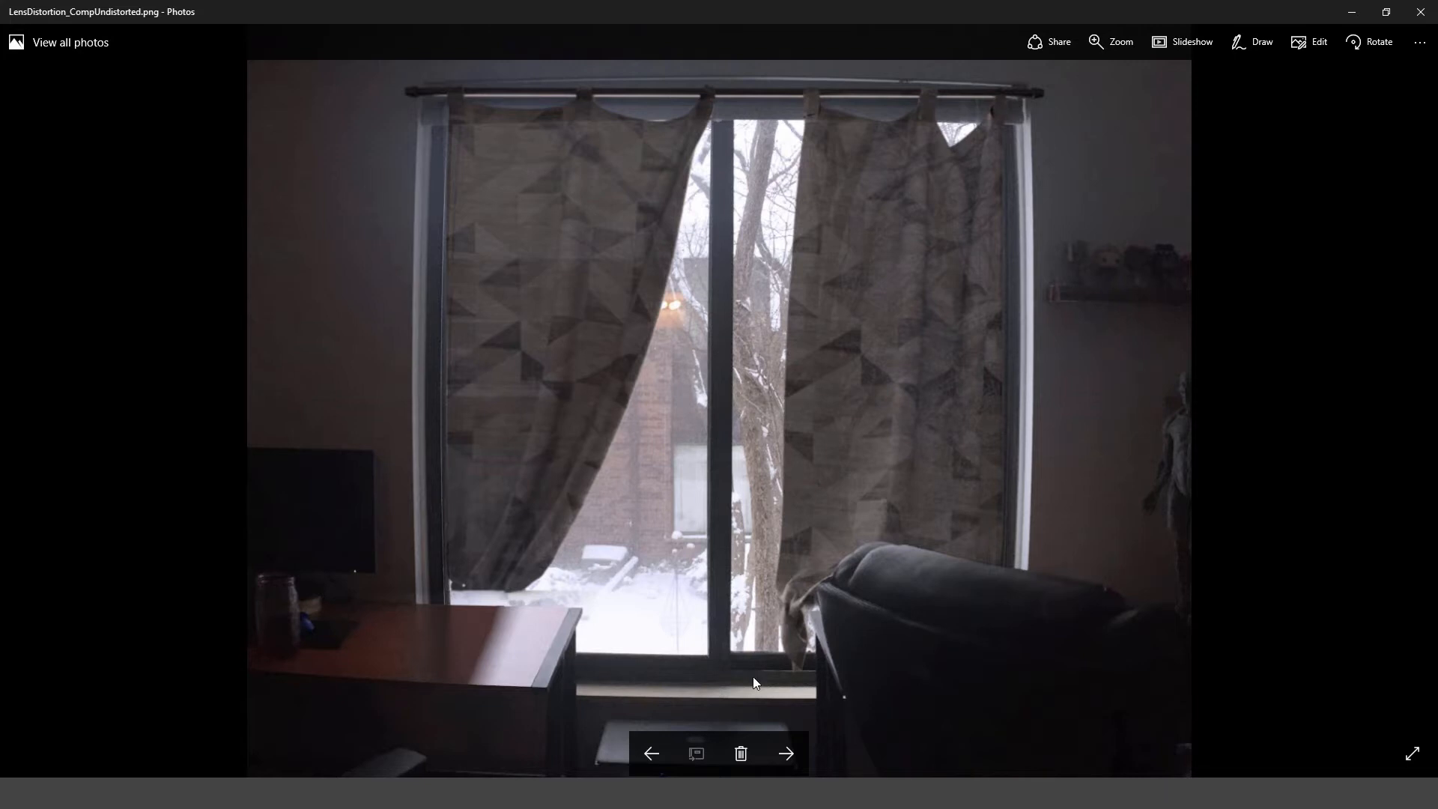
pyautogui.moveTo(405, 119)
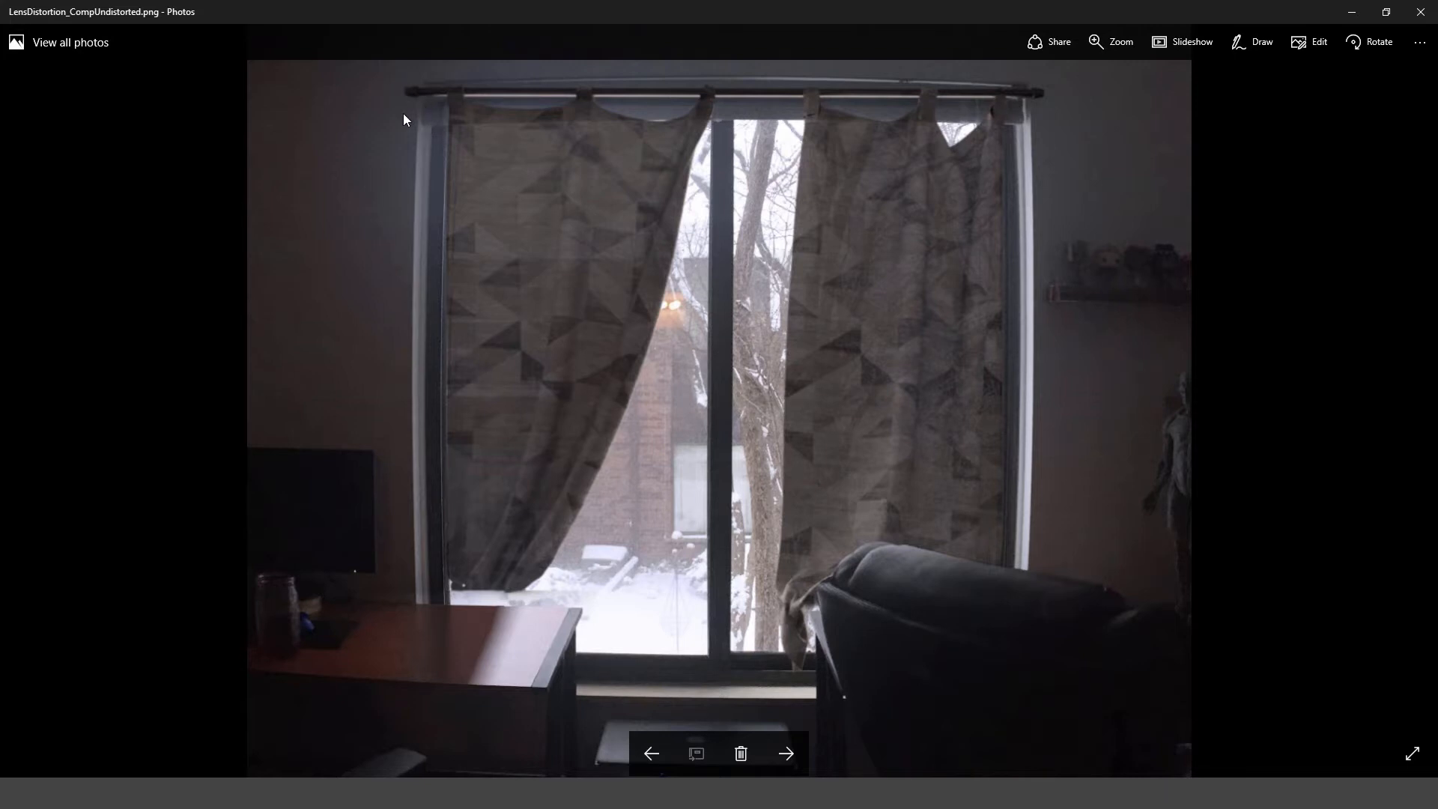
pyautogui.moveTo(1046, 101)
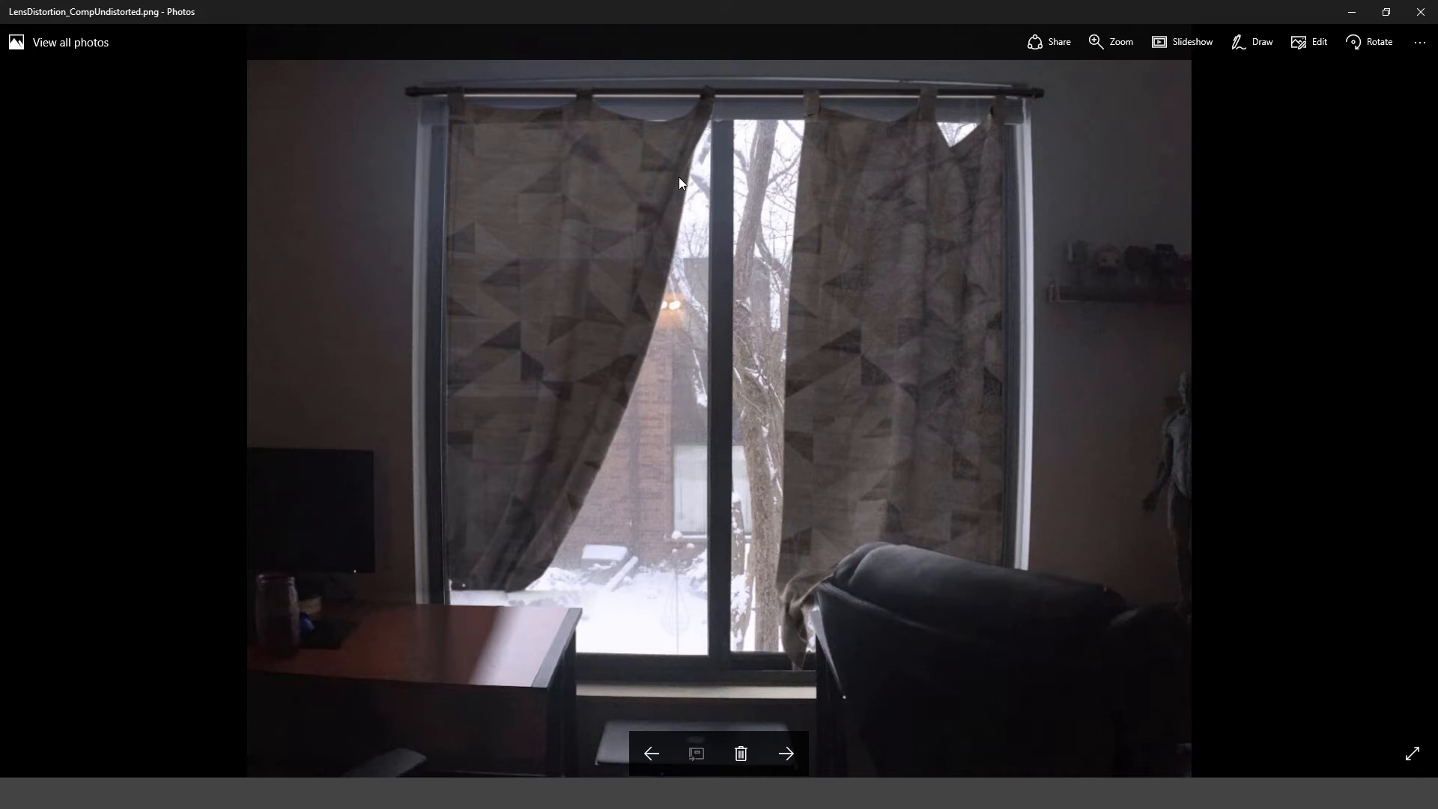
pyautogui.moveTo(735, 348)
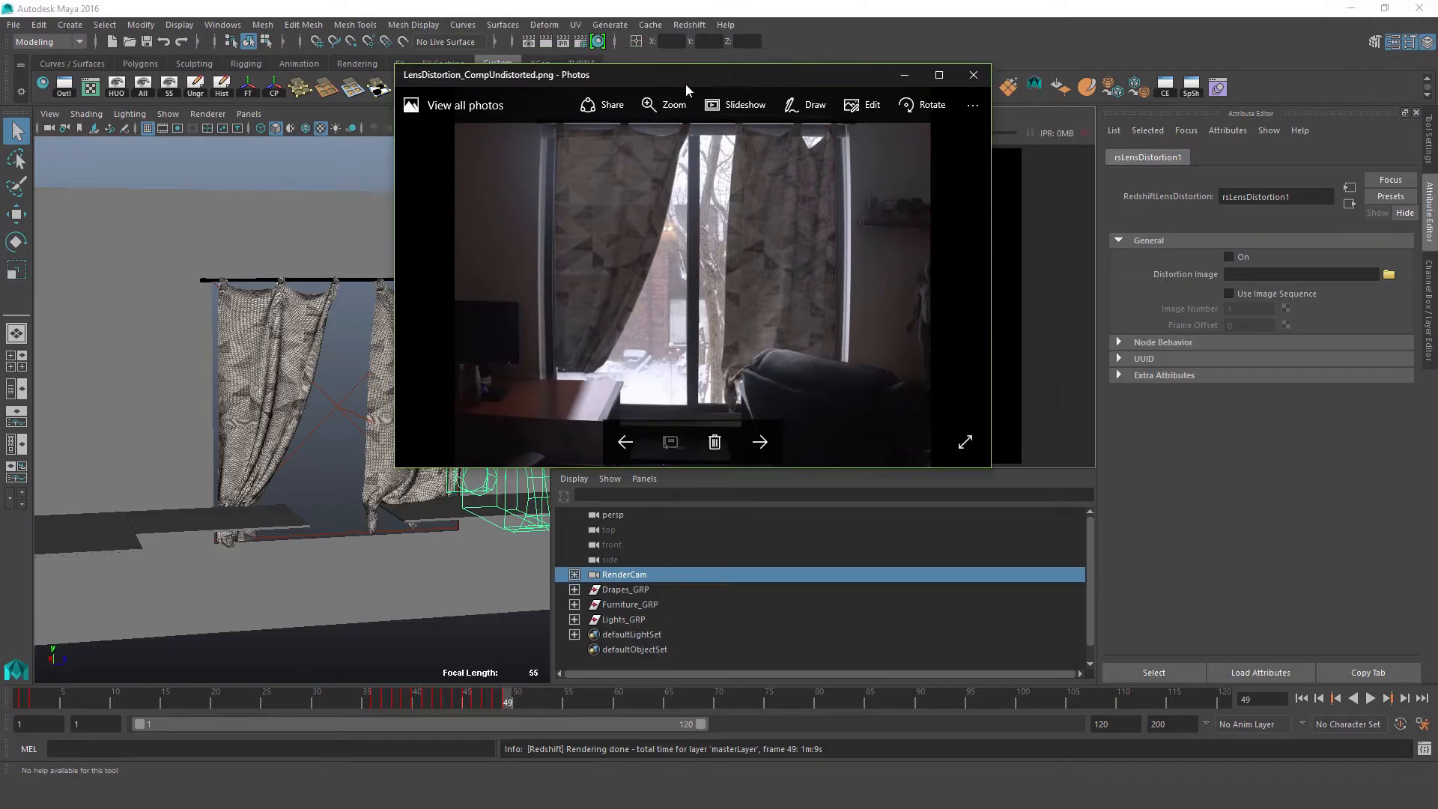
pyautogui.click(972, 75)
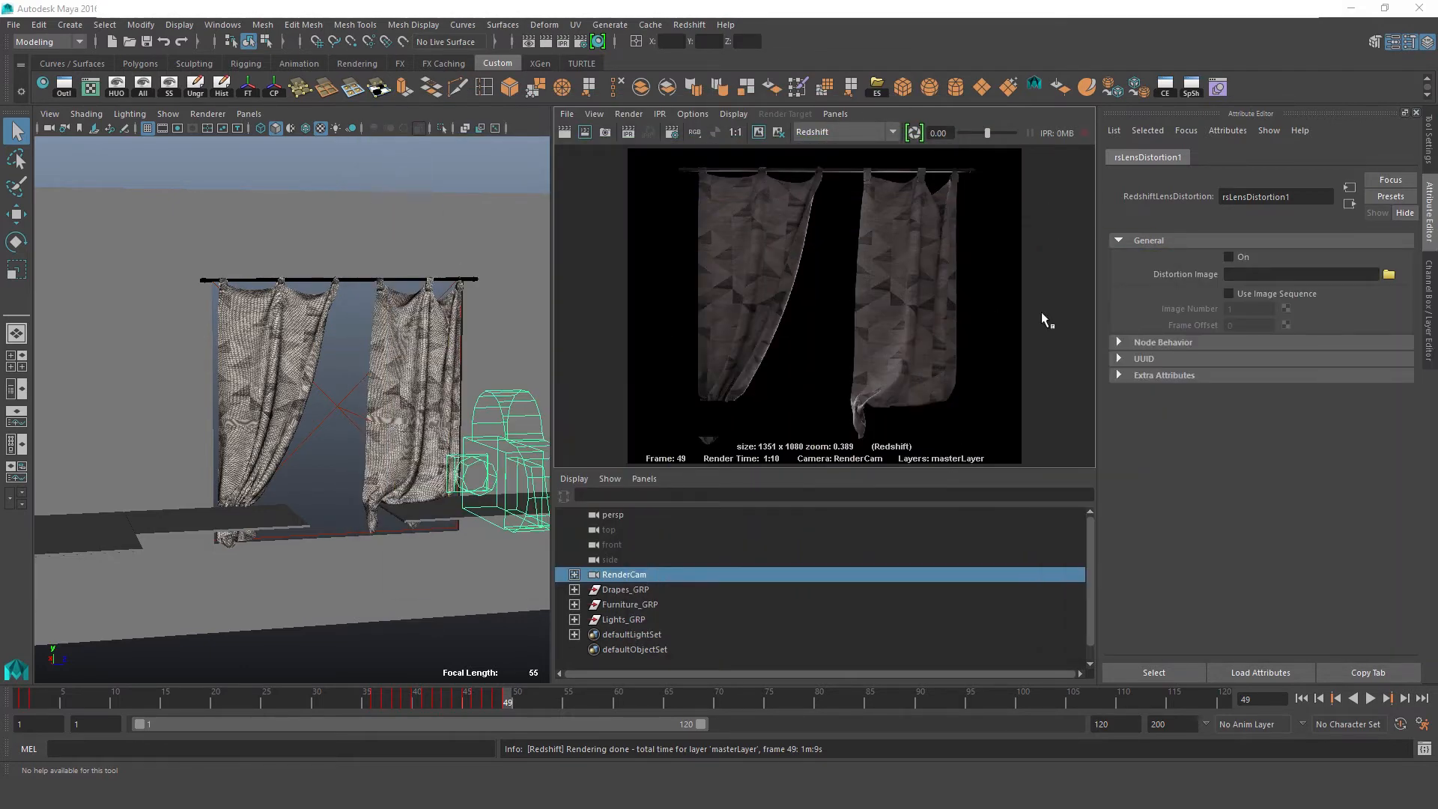
# Tick On for rsLensDistortion1 and browse for a Distortion Image file
pyautogui.click(1228, 256)
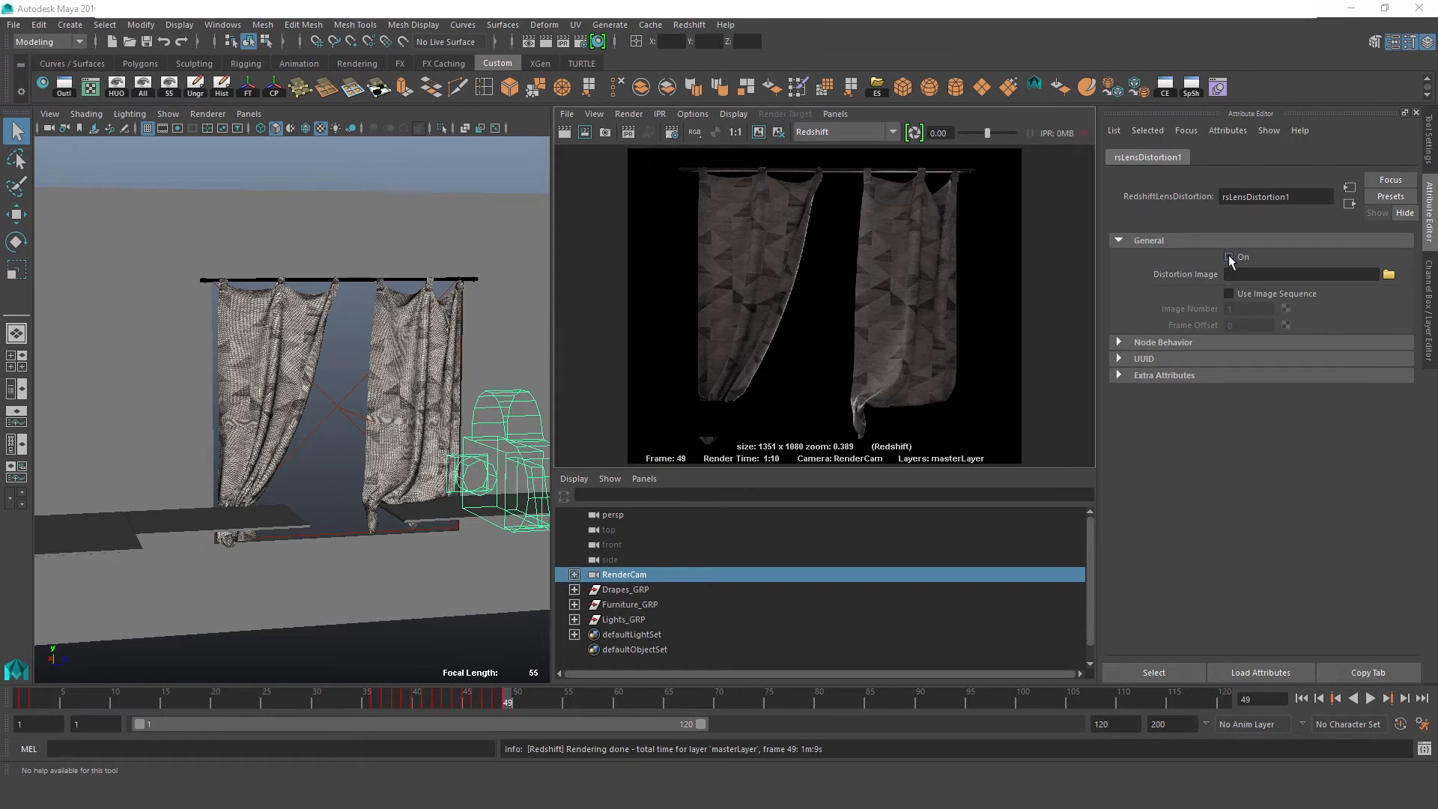
pyautogui.click(1228, 257)
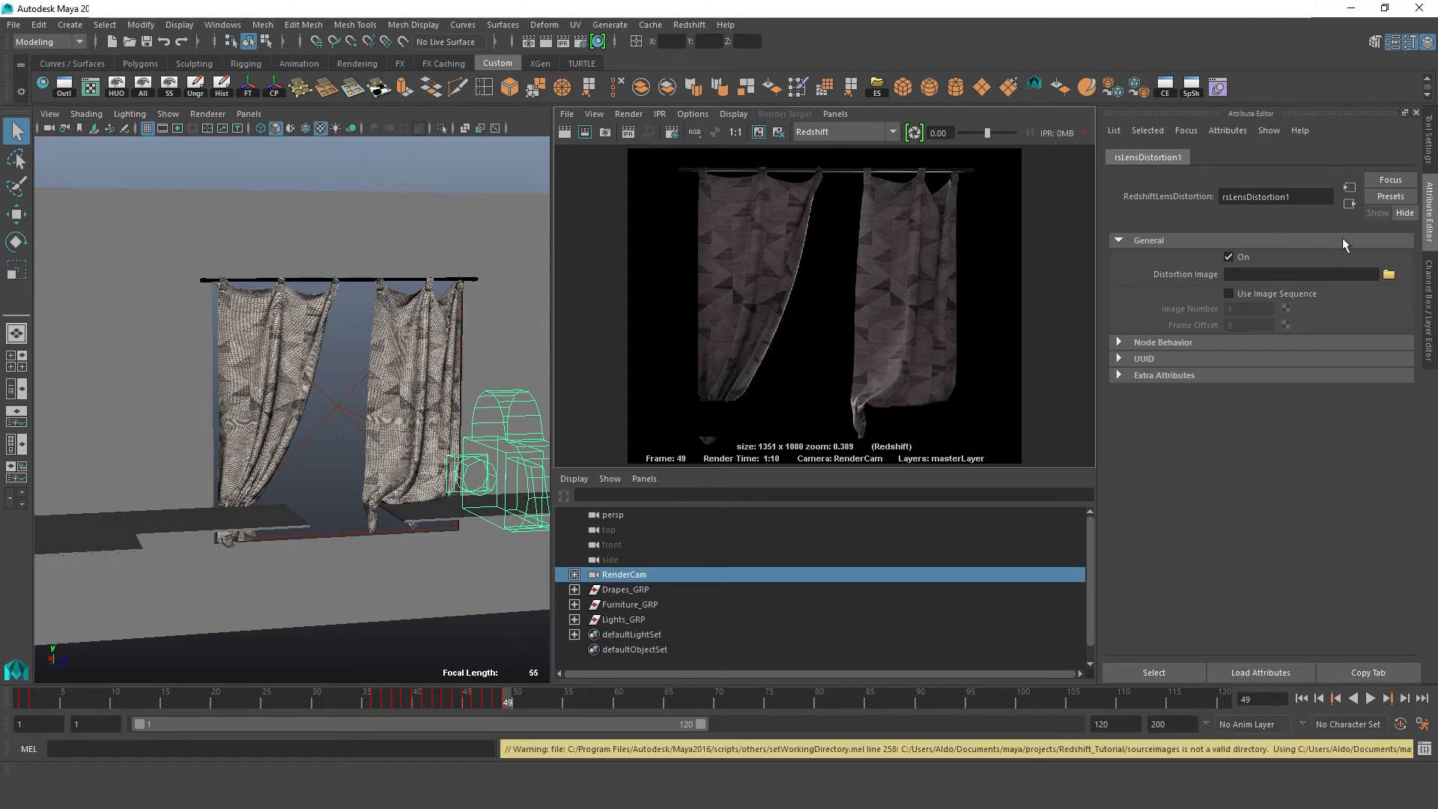
pyautogui.click(1390, 274)
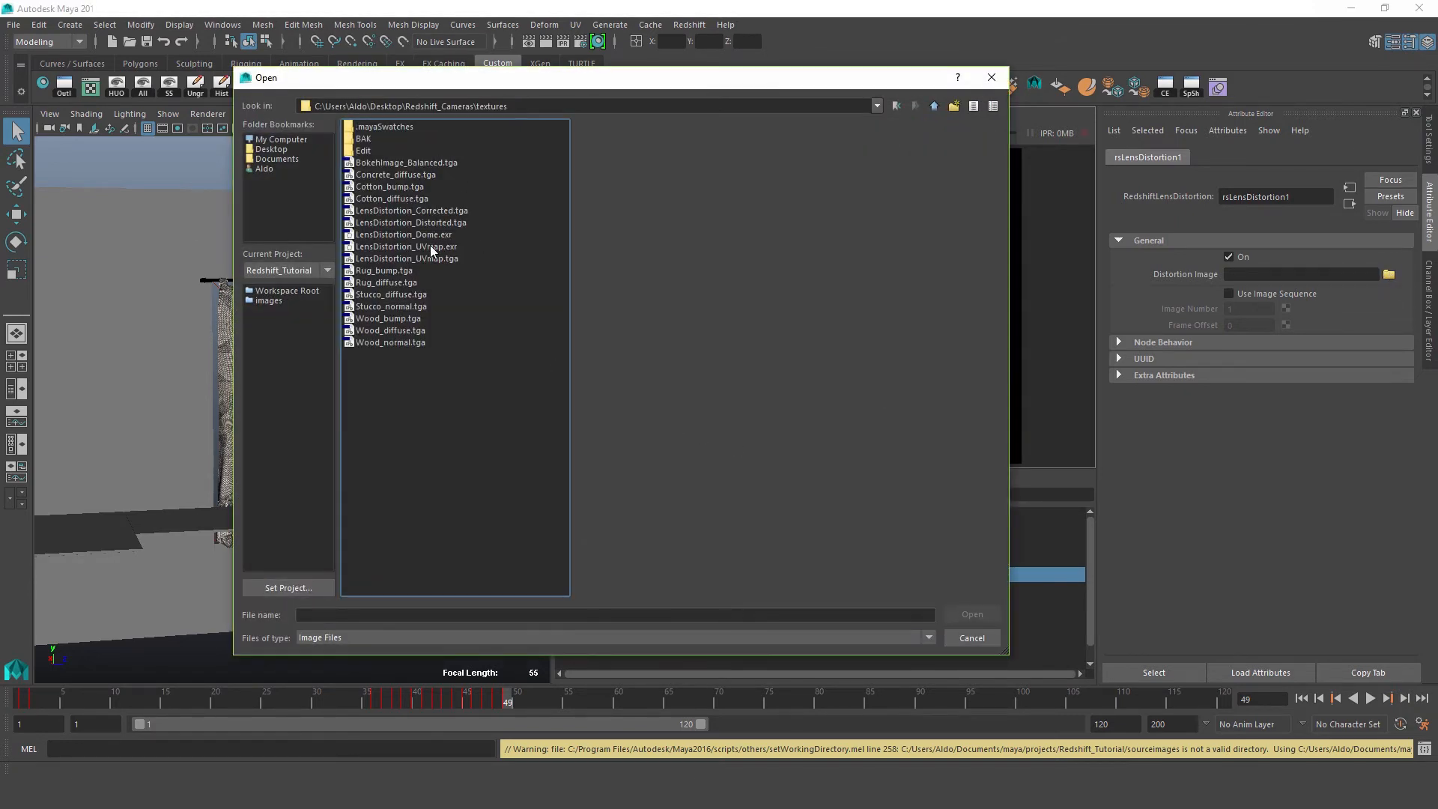
# Load LensDistortion_UVmap.exr from the textures folder as the Distortion Image
pyautogui.doubleClick(405, 246)
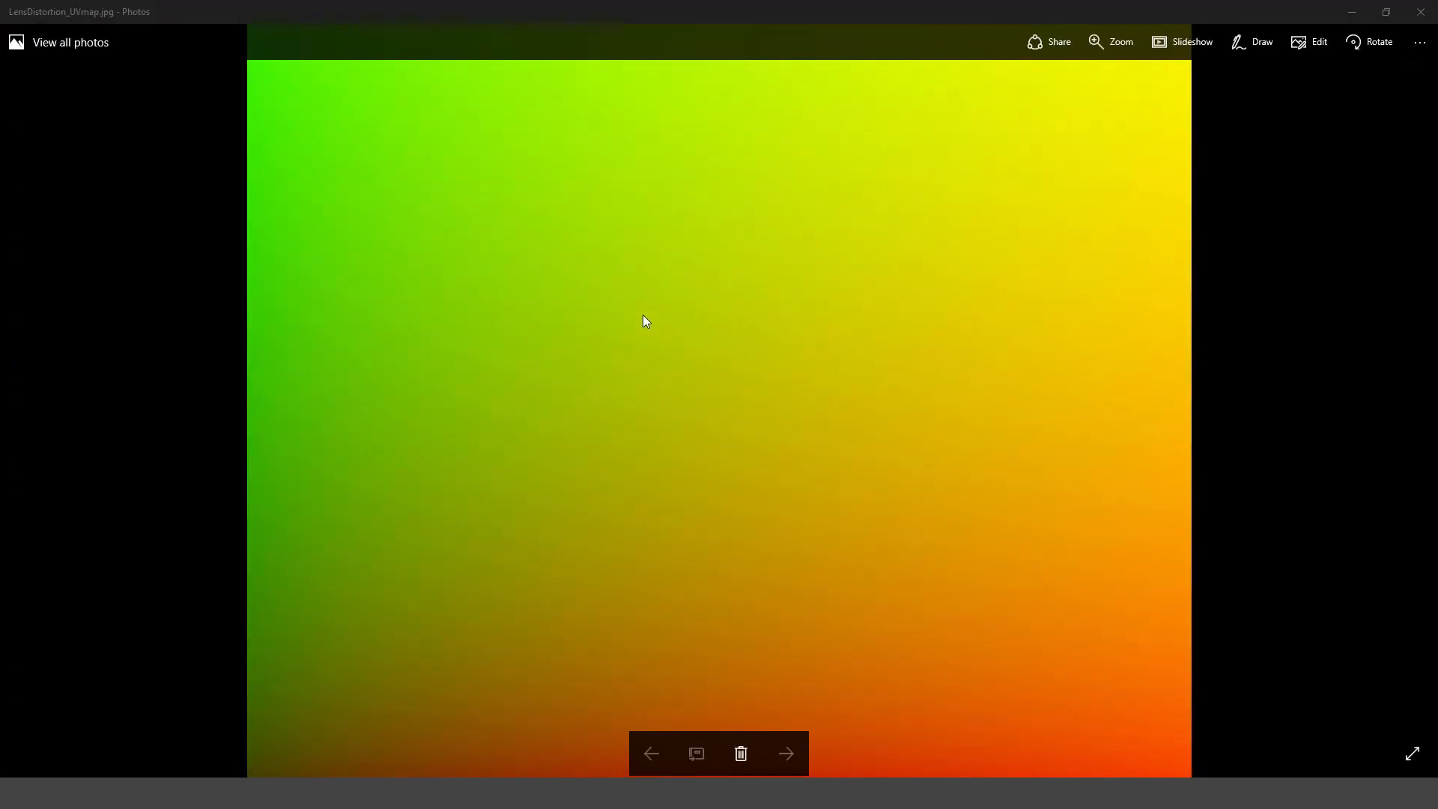
pyautogui.moveTo(459, 508)
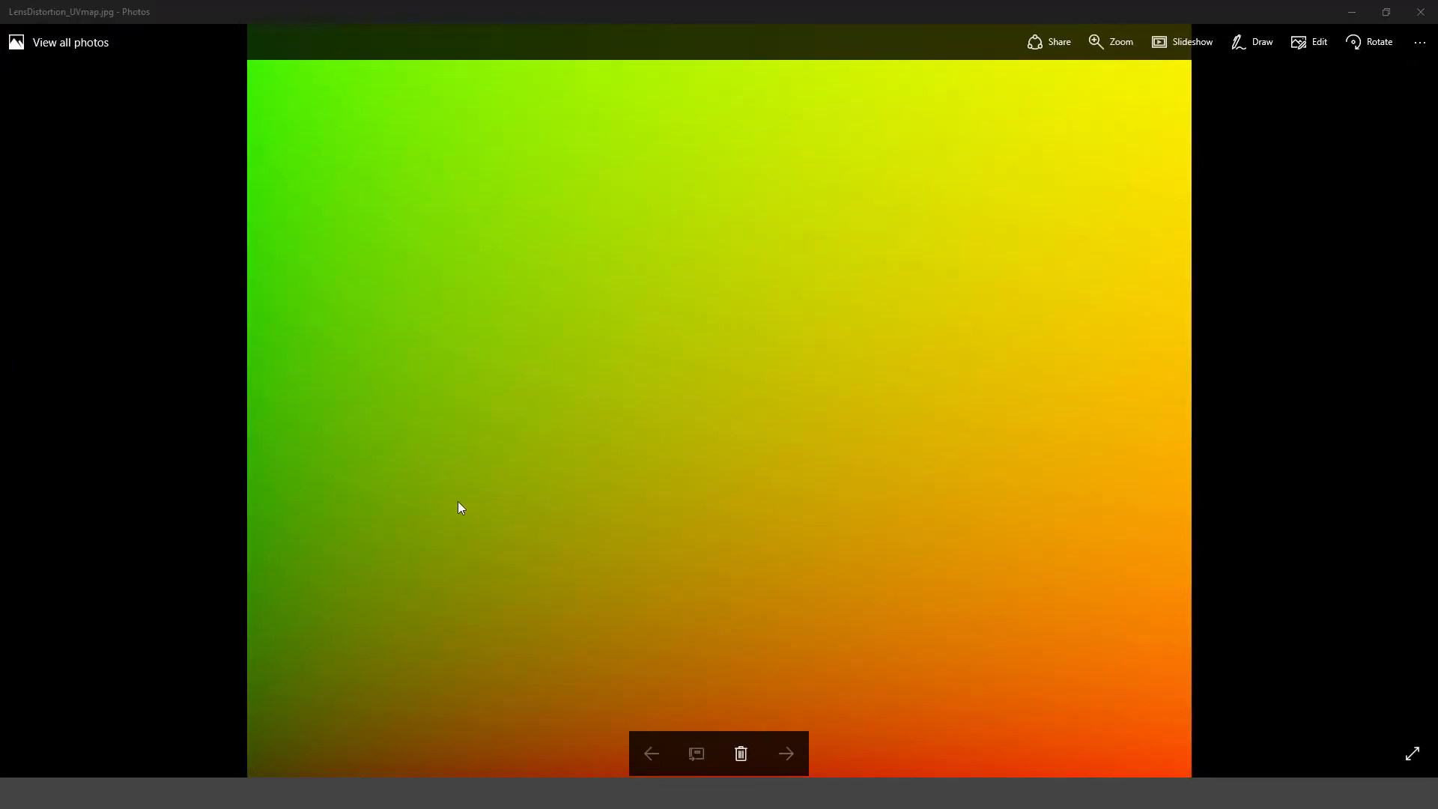
pyautogui.moveTo(963, 663)
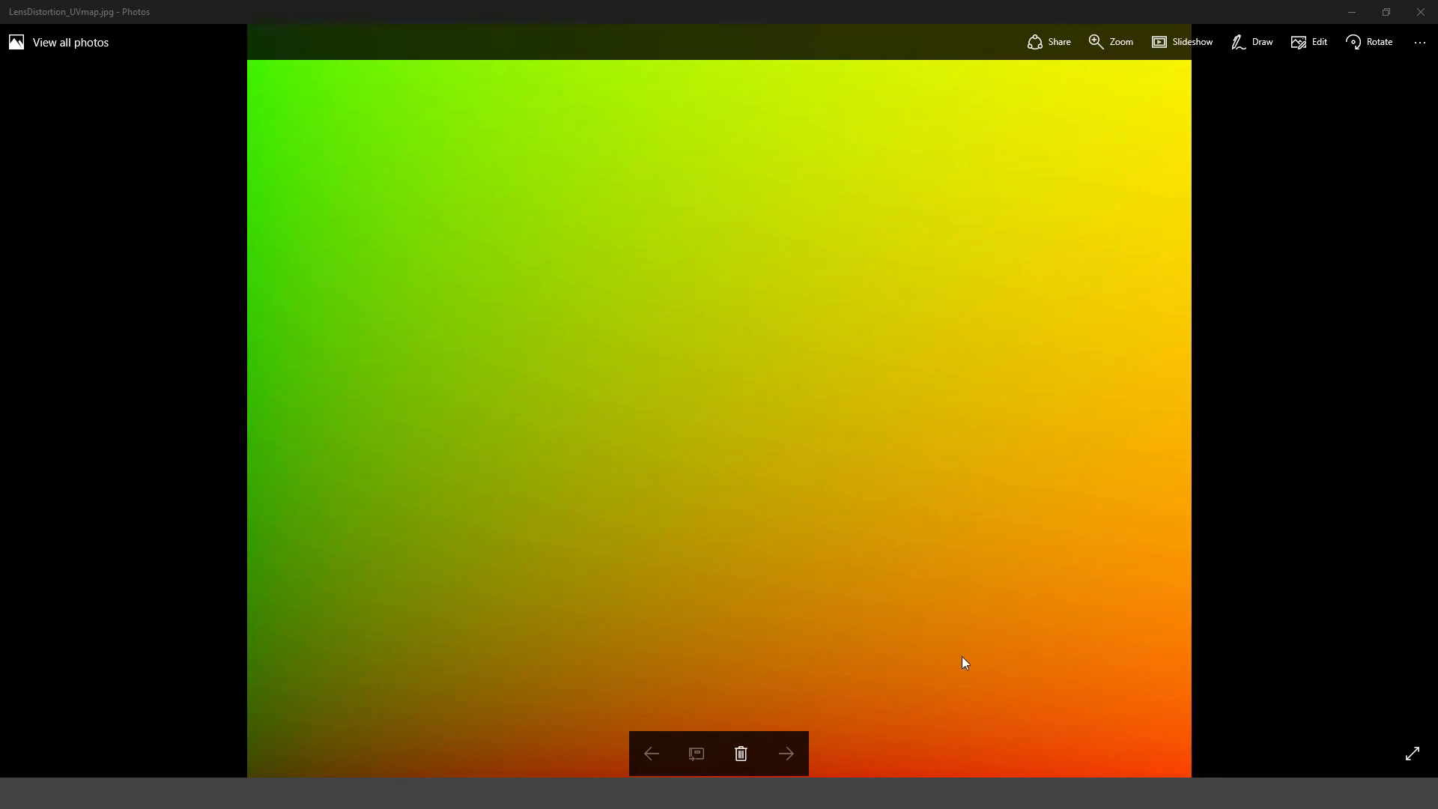
pyautogui.moveTo(356, 766)
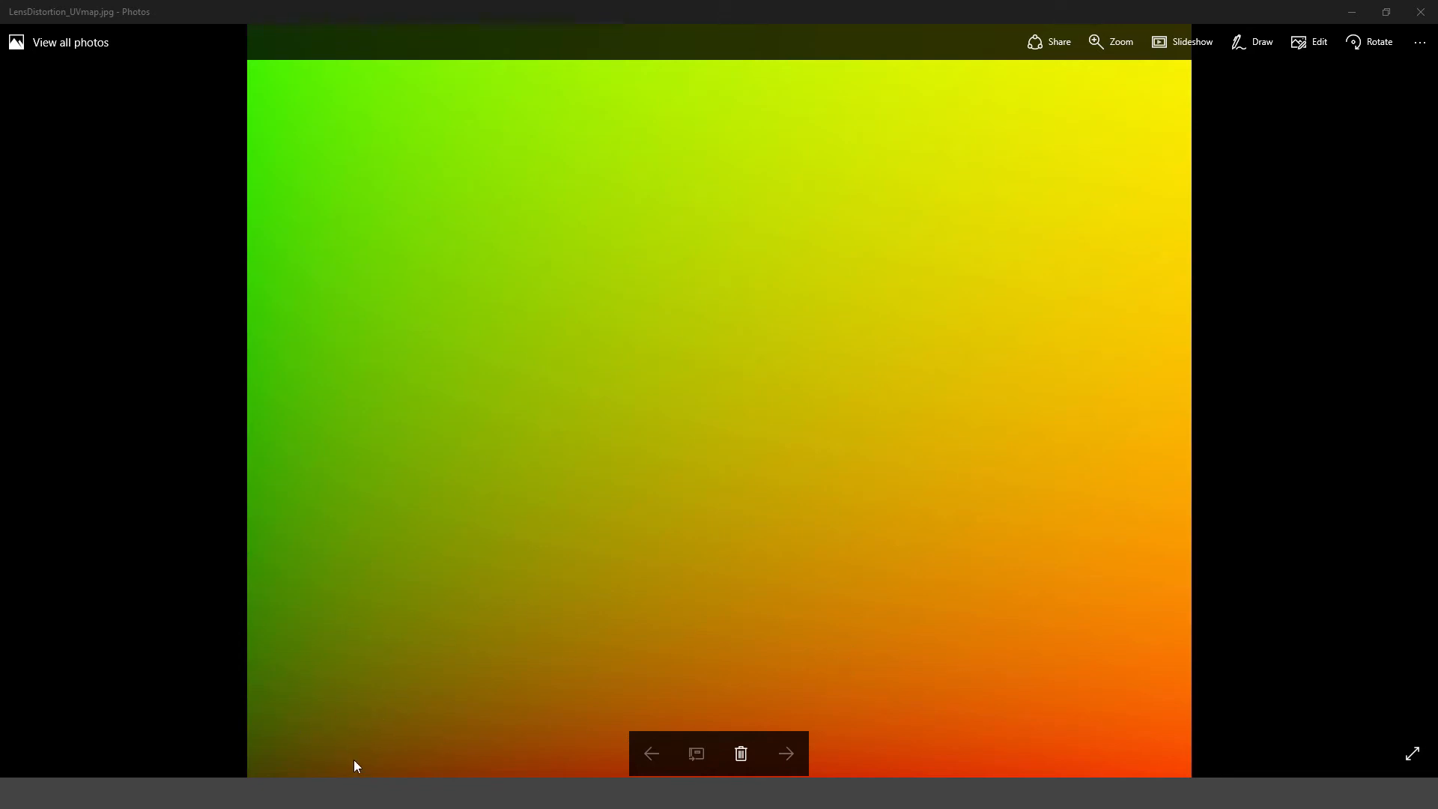
pyautogui.moveTo(478, 358)
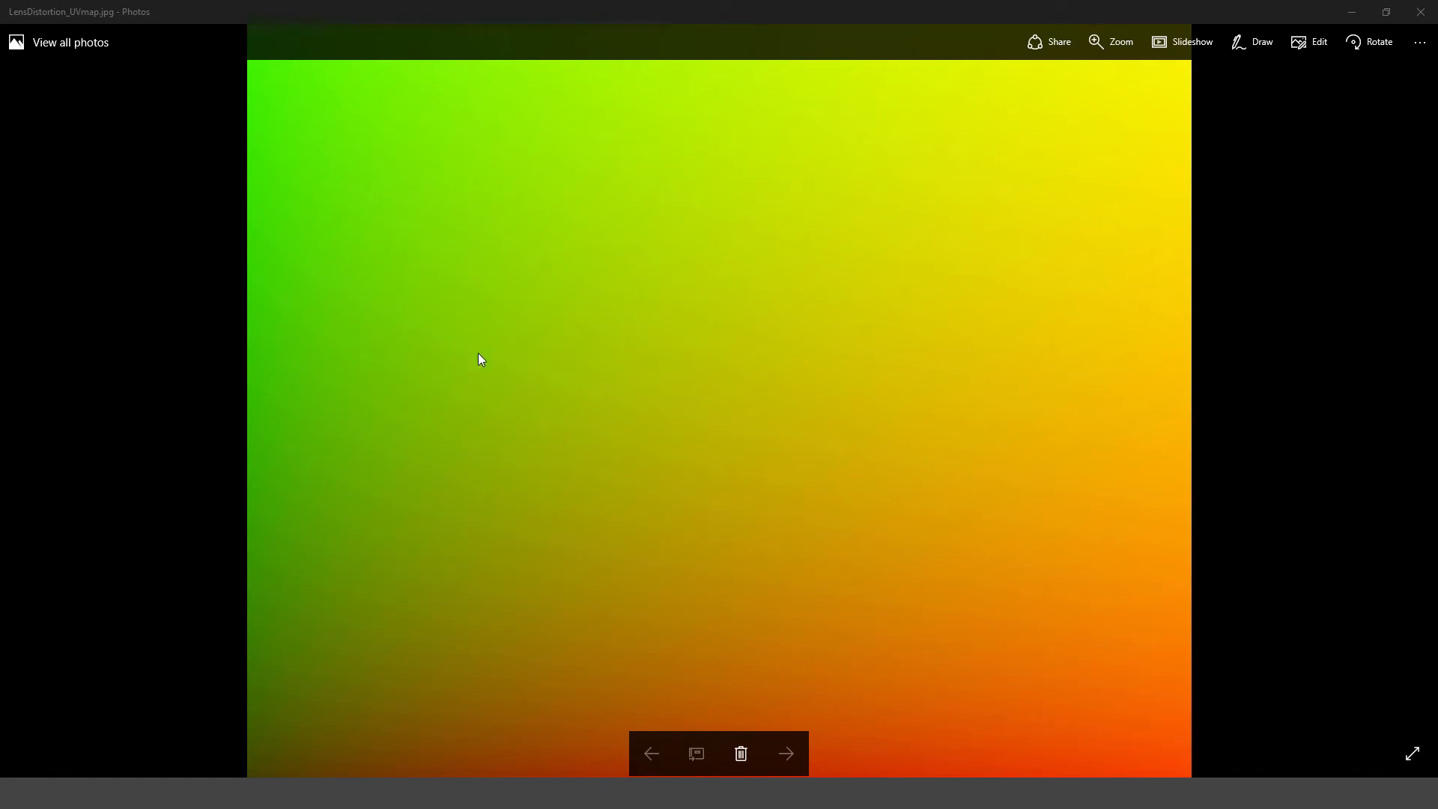
pyautogui.moveTo(781, 420)
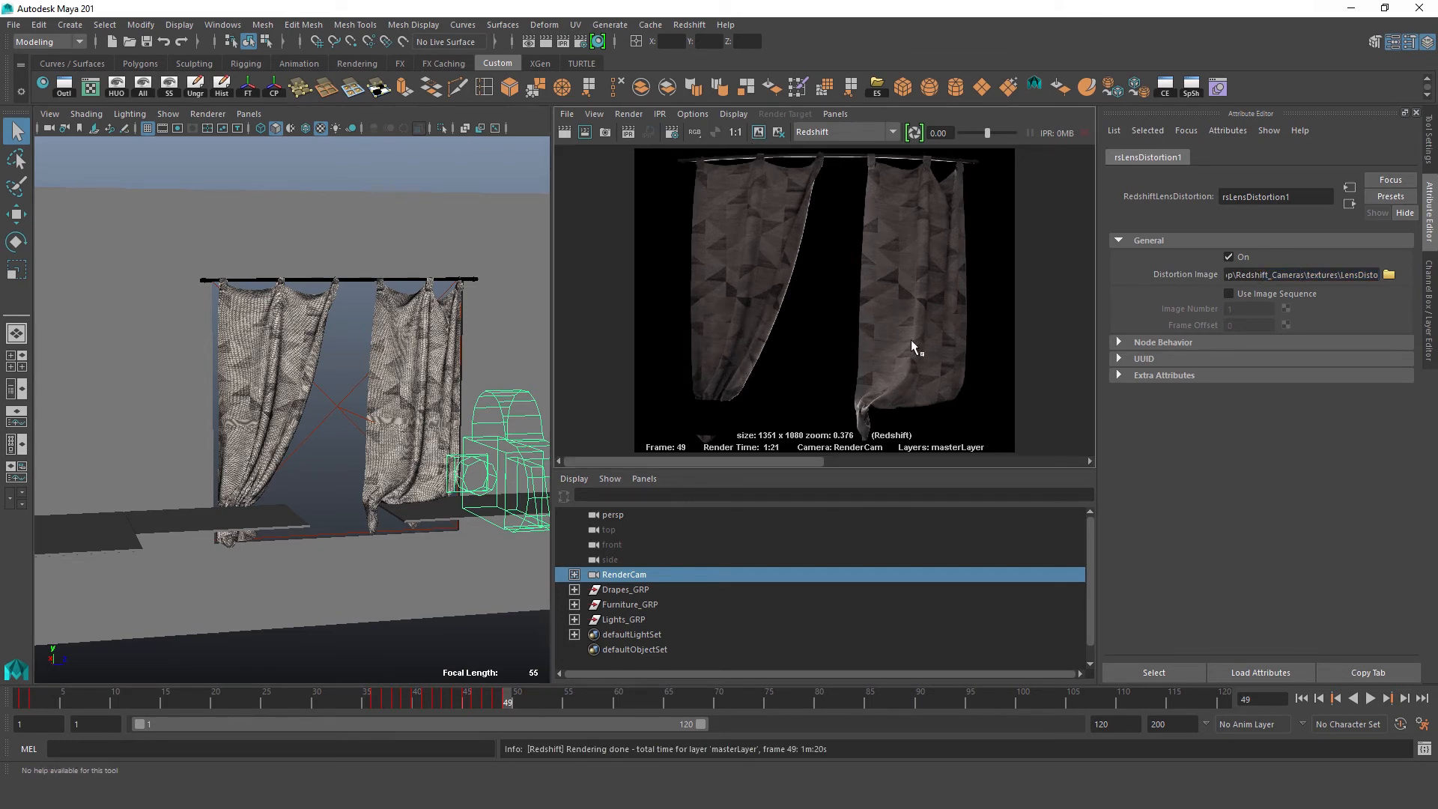
pyautogui.moveTo(850, 282)
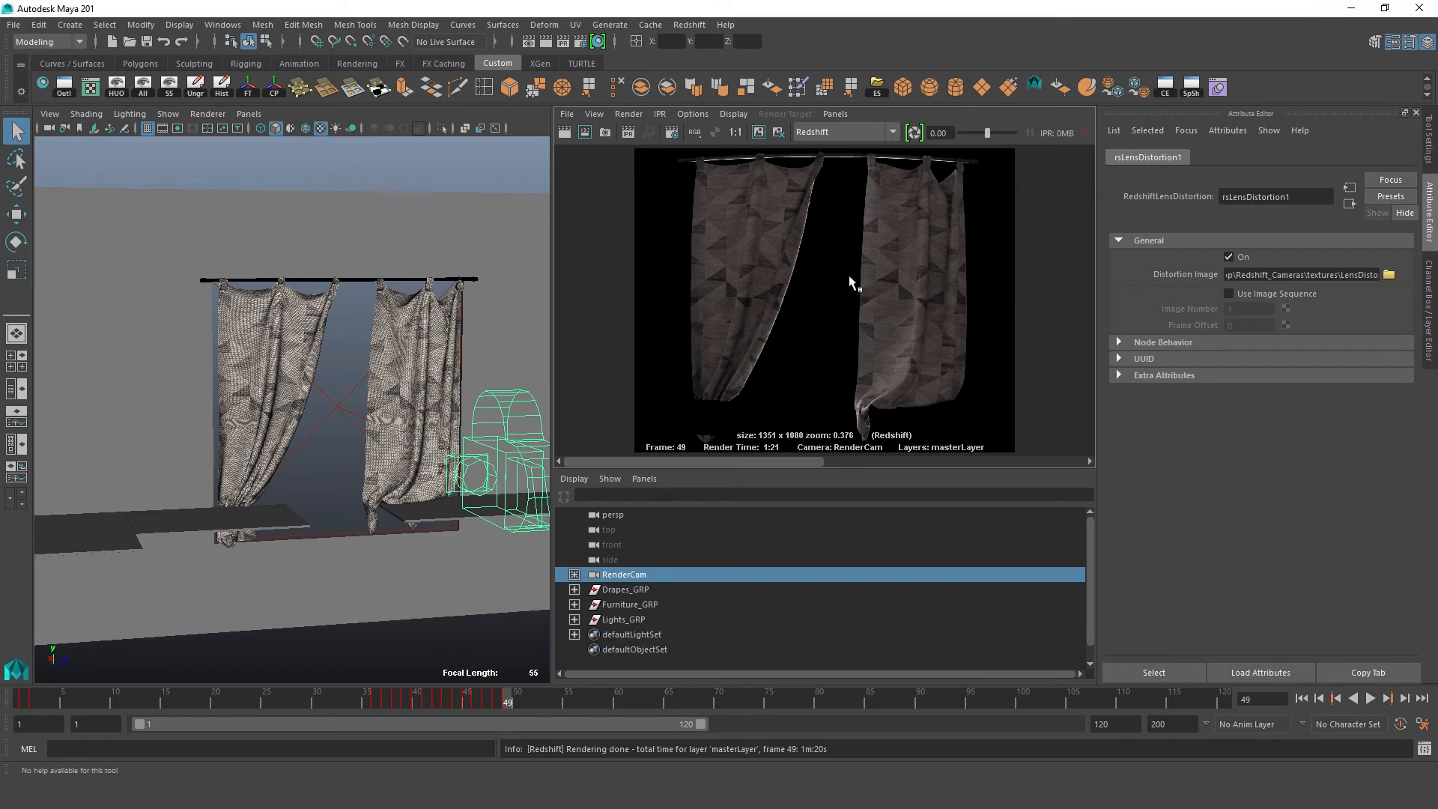
pyautogui.moveTo(889, 377)
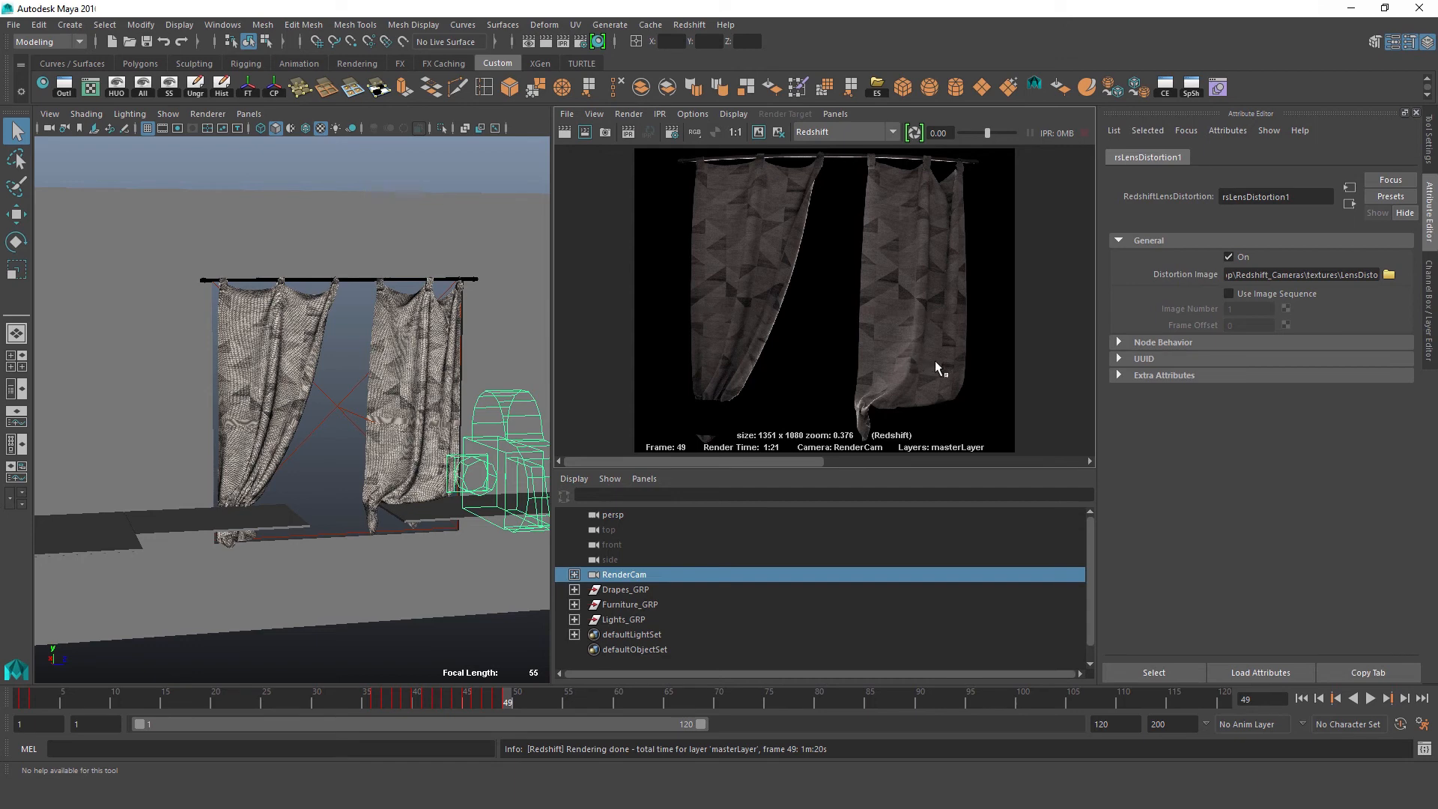
pyautogui.moveTo(777, 373)
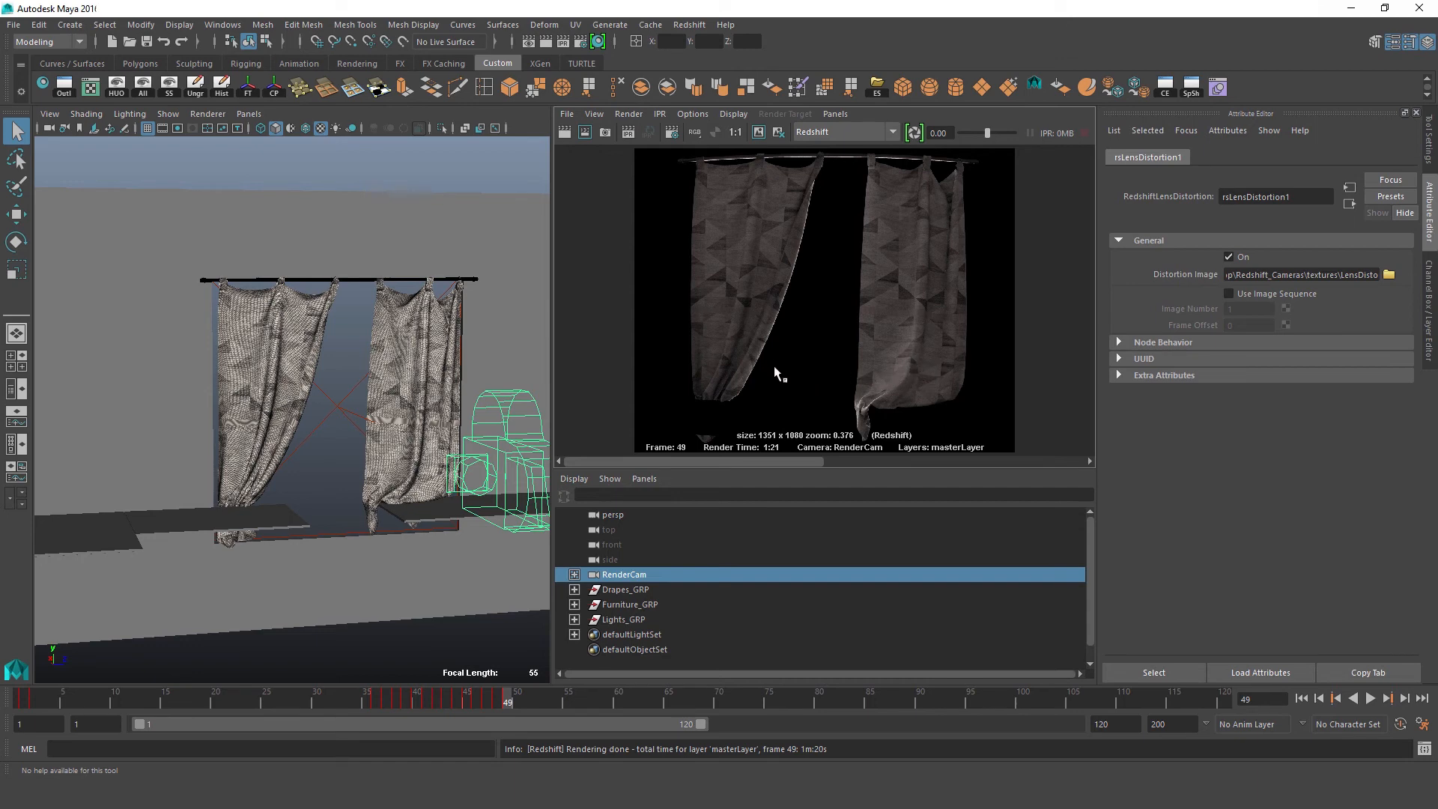
pyautogui.moveTo(706, 211)
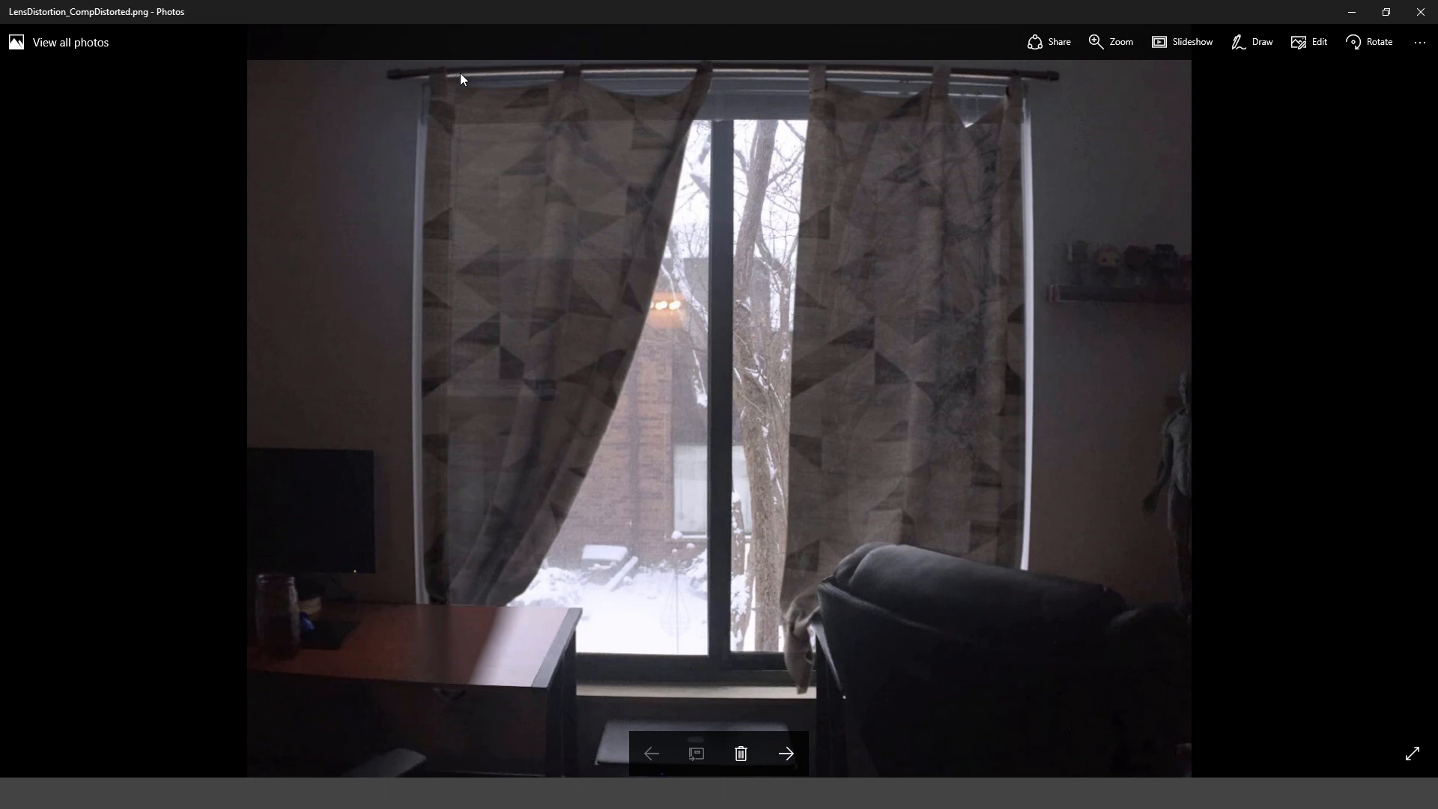
pyautogui.moveTo(1021, 78)
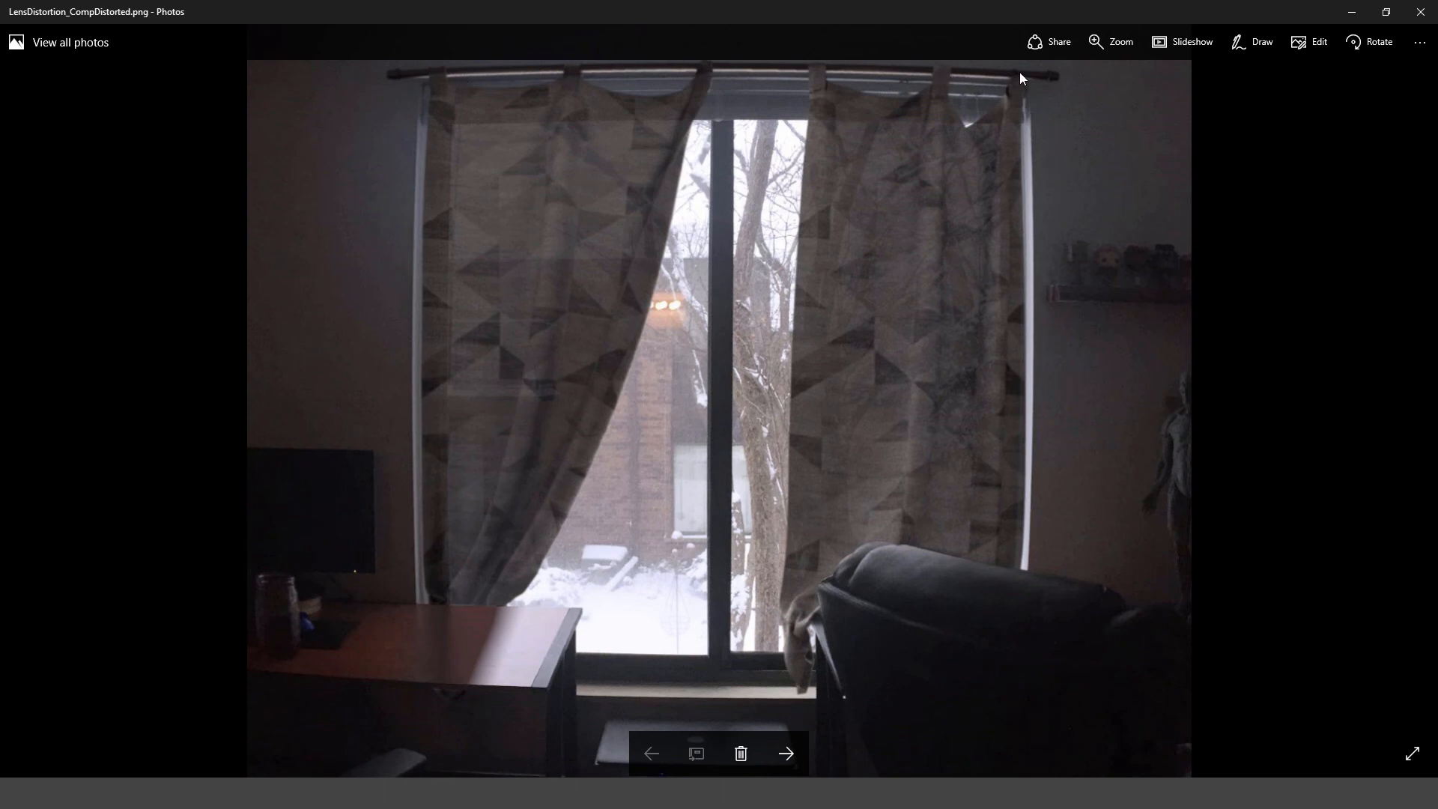
pyautogui.moveTo(1019, 78)
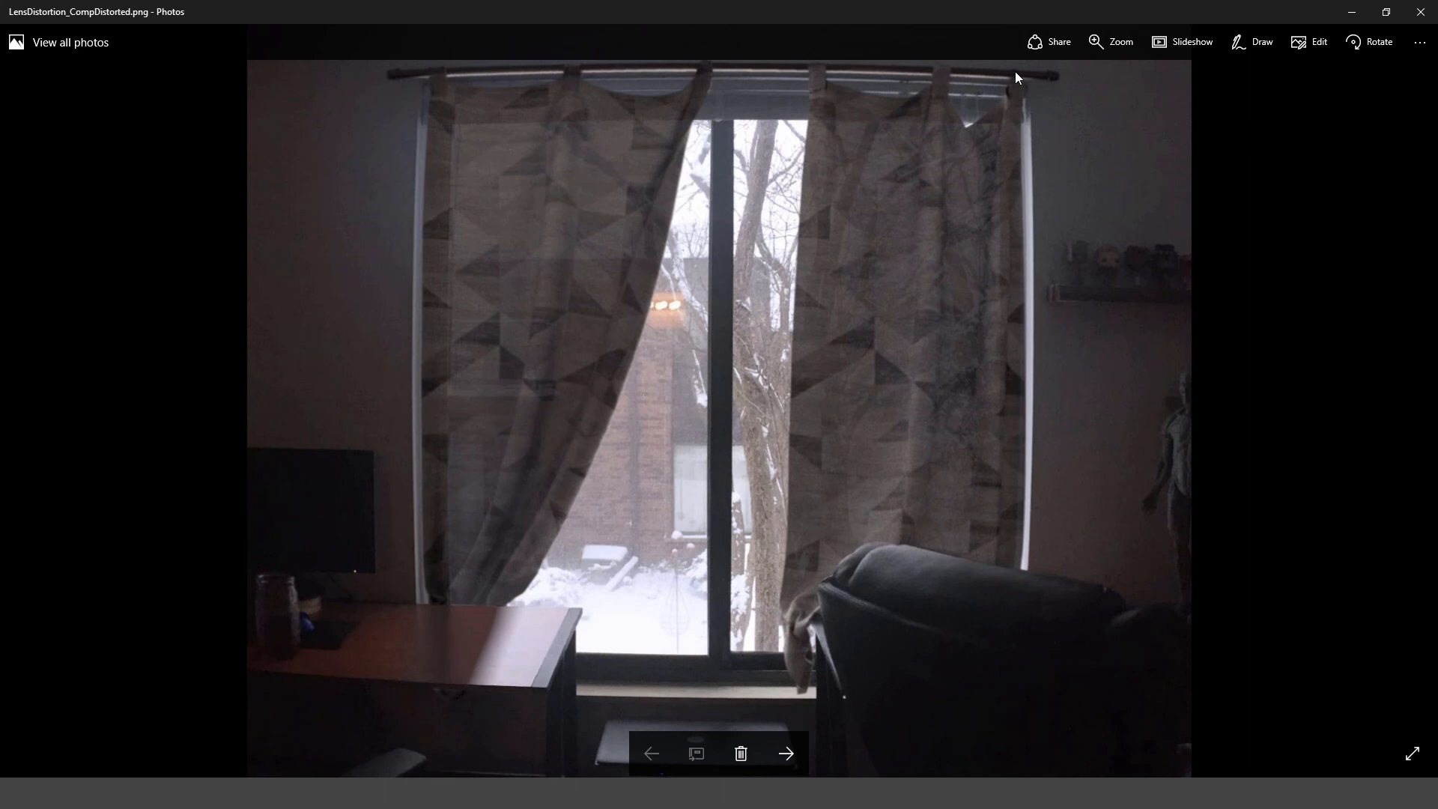
pyautogui.moveTo(401, 622)
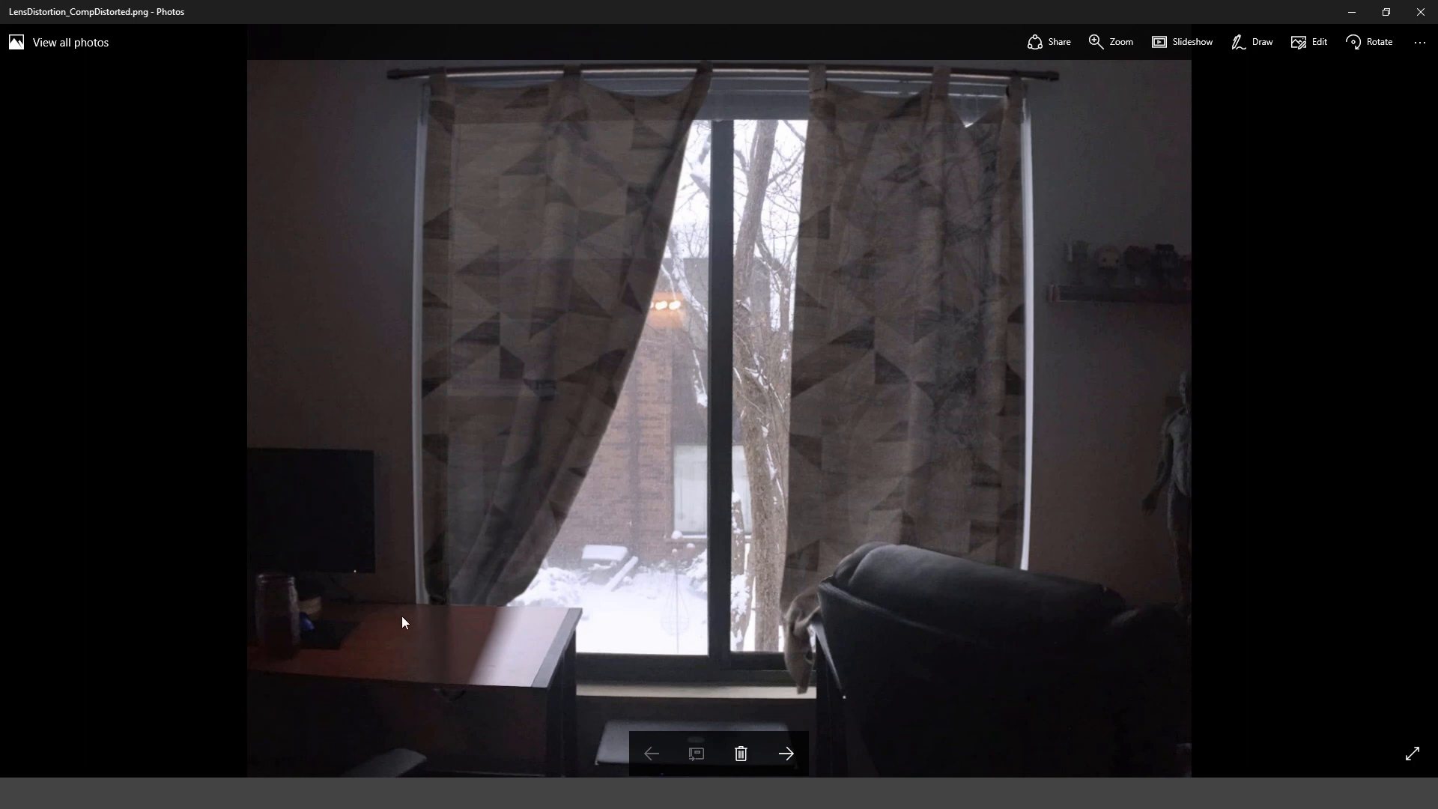
pyautogui.moveTo(953, 502)
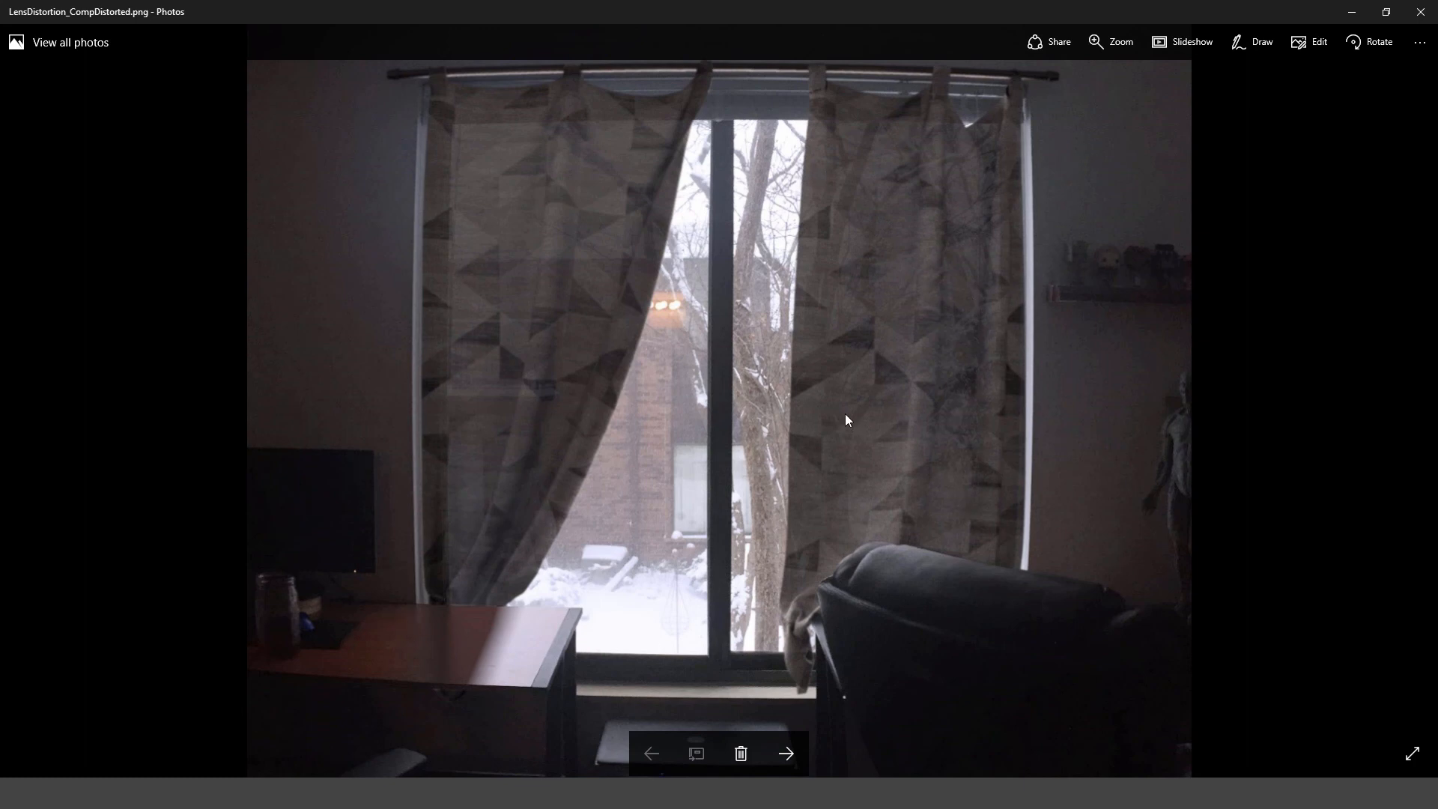
pyautogui.moveTo(850, 135)
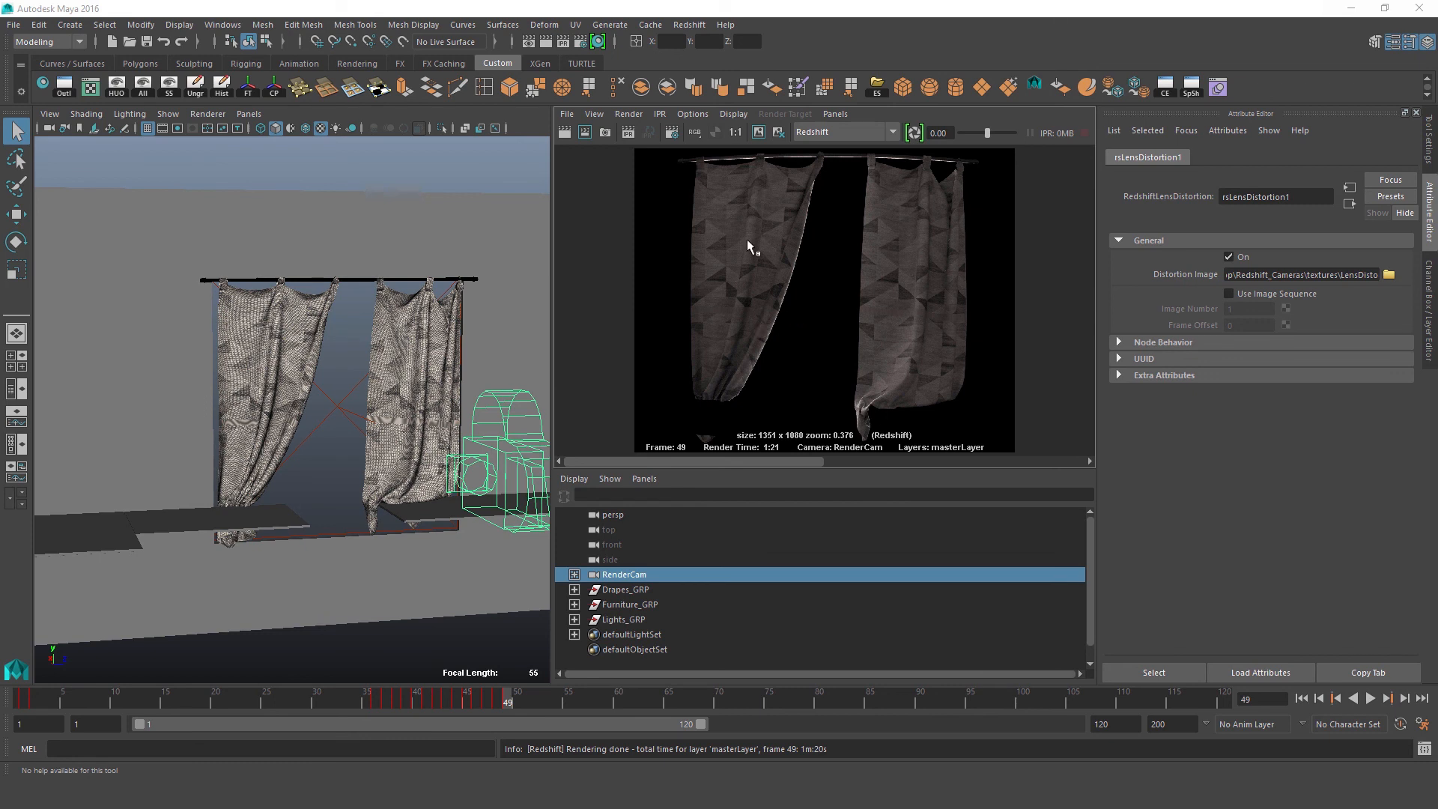
pyautogui.moveTo(709, 283)
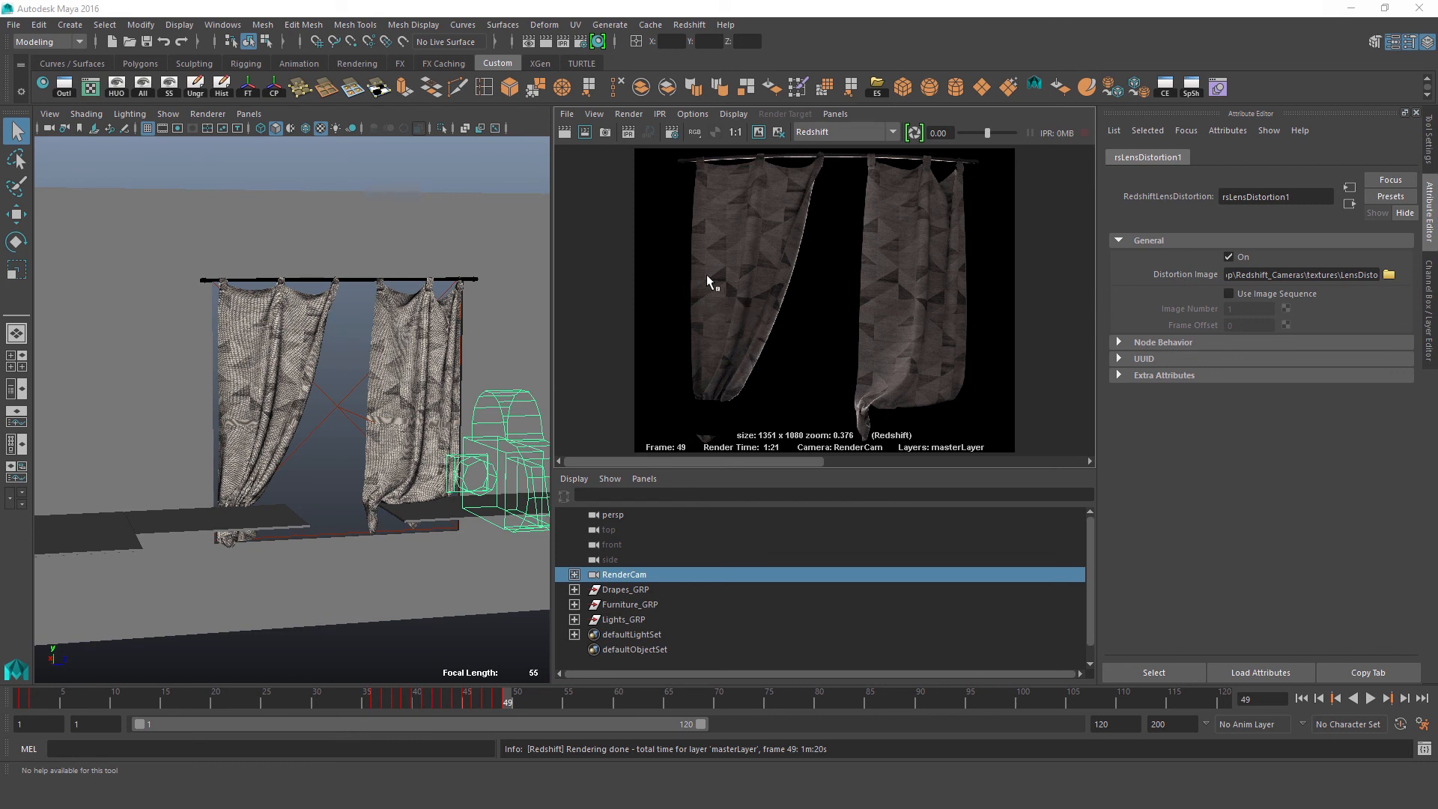
pyautogui.moveTo(823, 406)
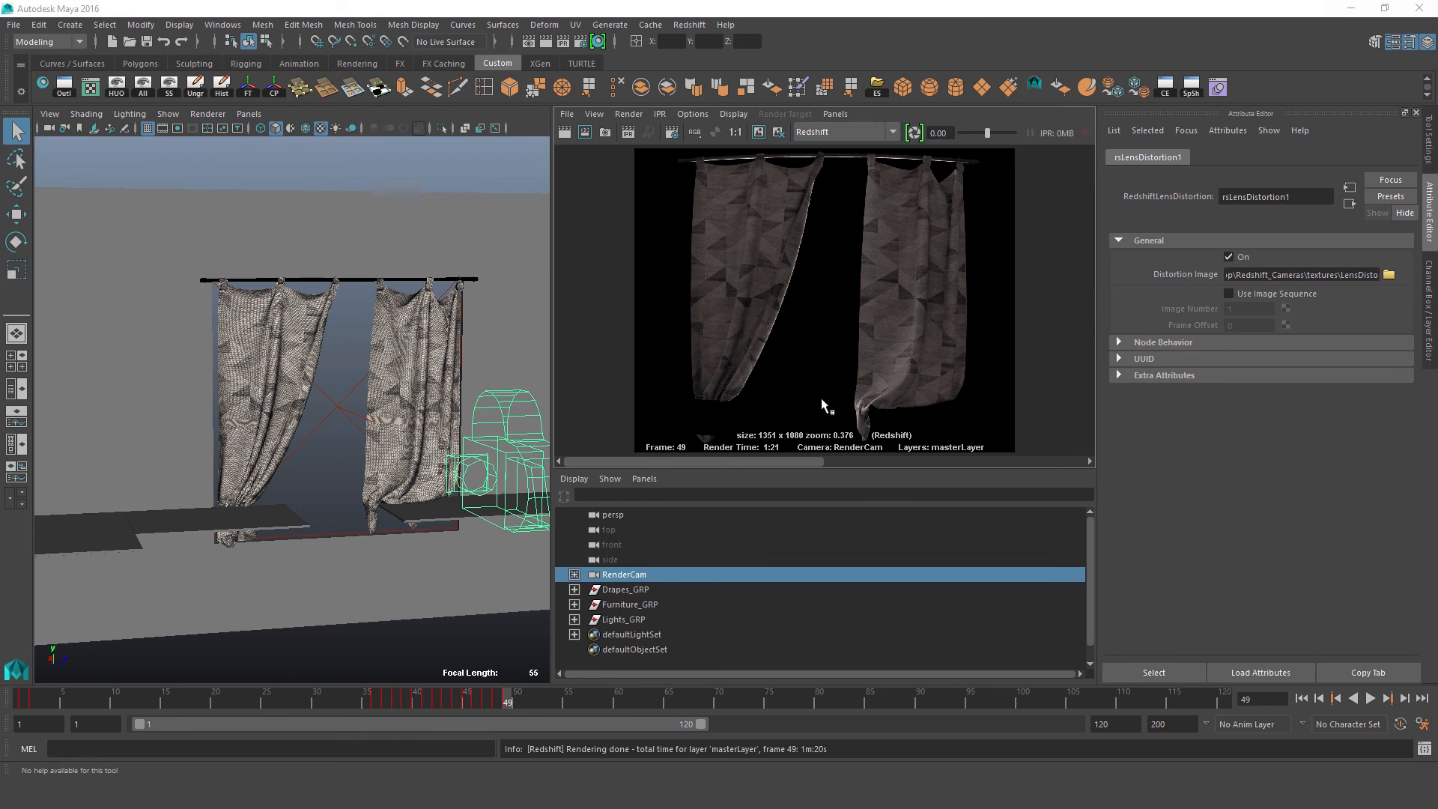
pyautogui.moveTo(850, 349)
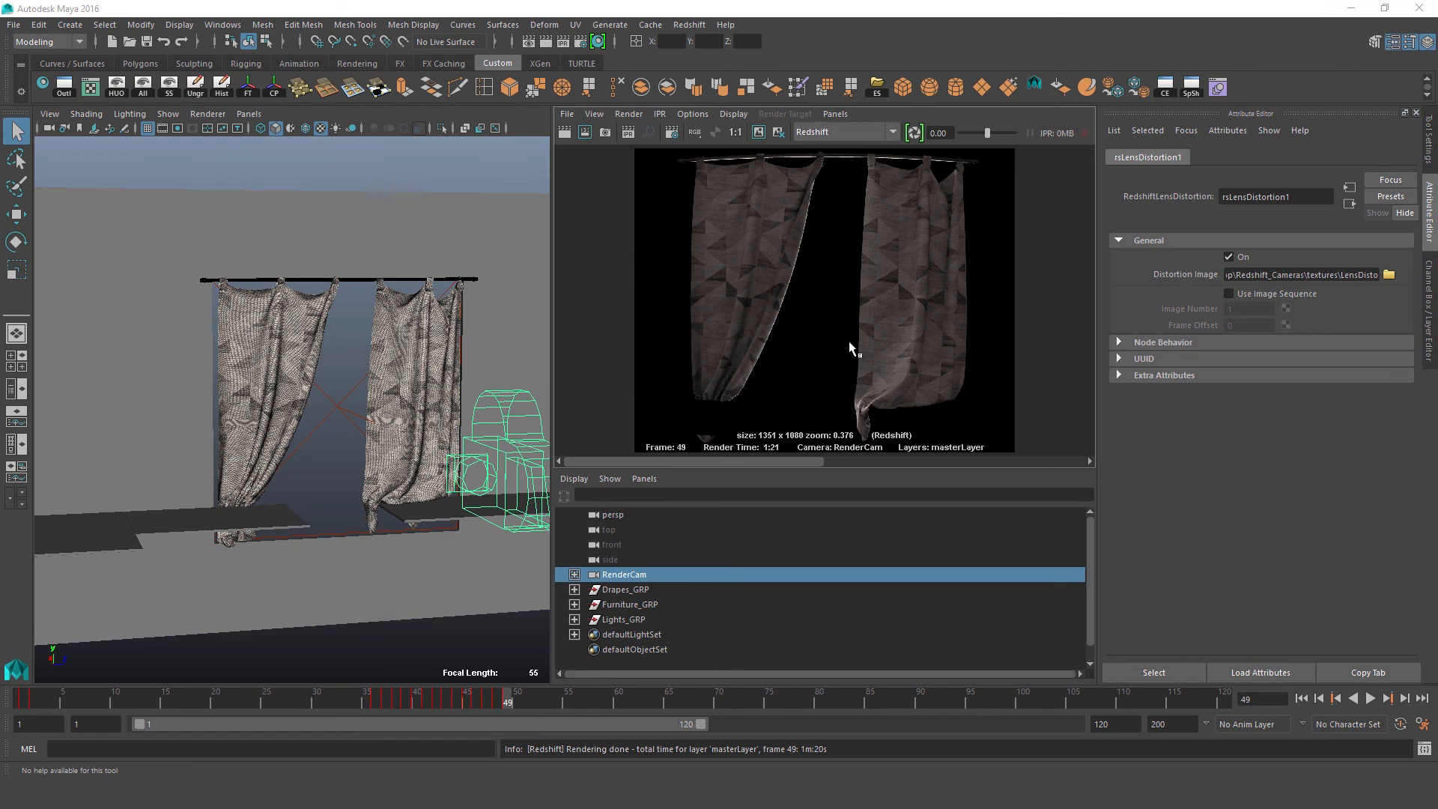
pyautogui.moveTo(764, 286)
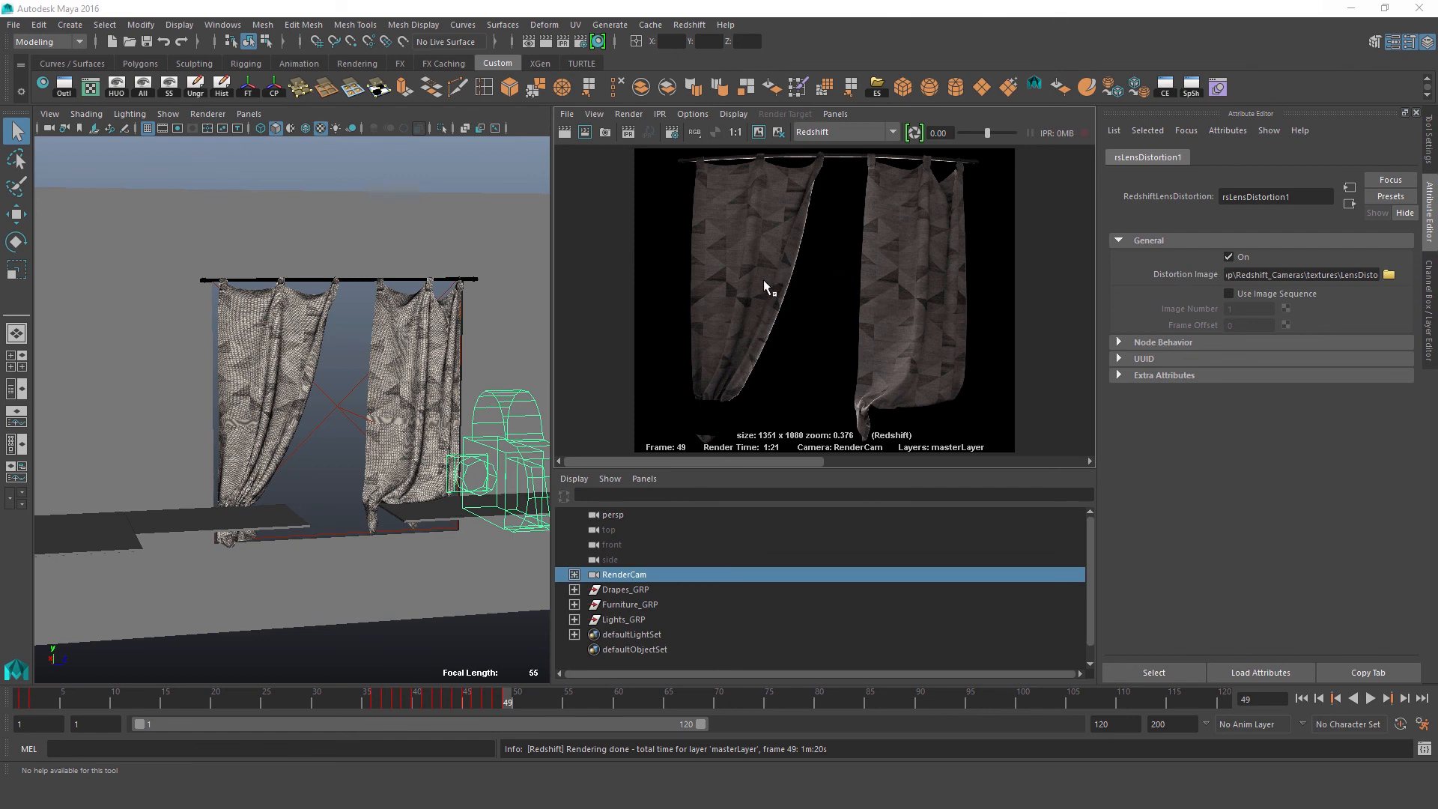